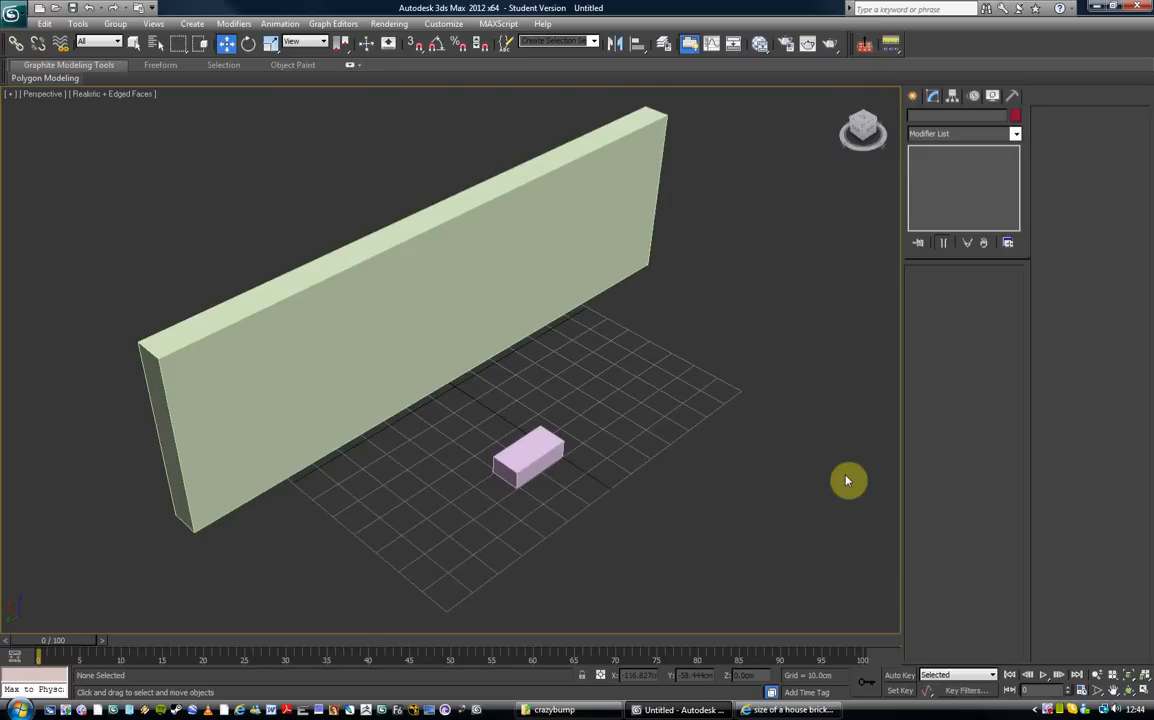
mouse_move(217, 231)
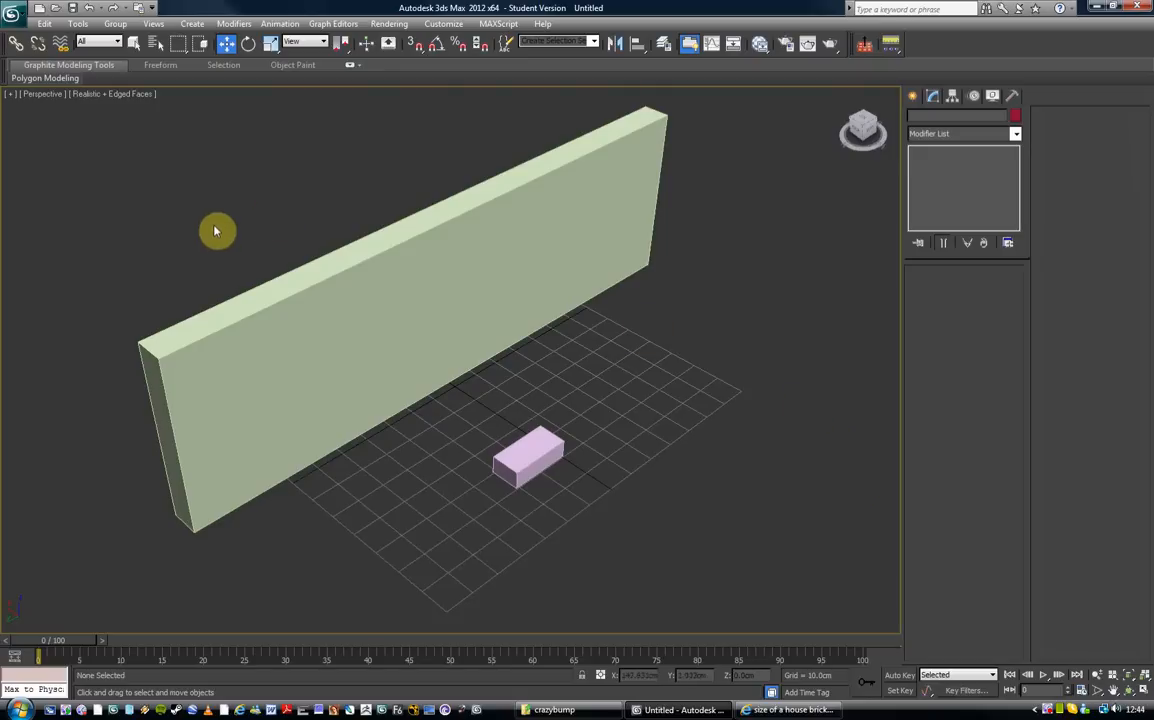
mouse_move(798, 378)
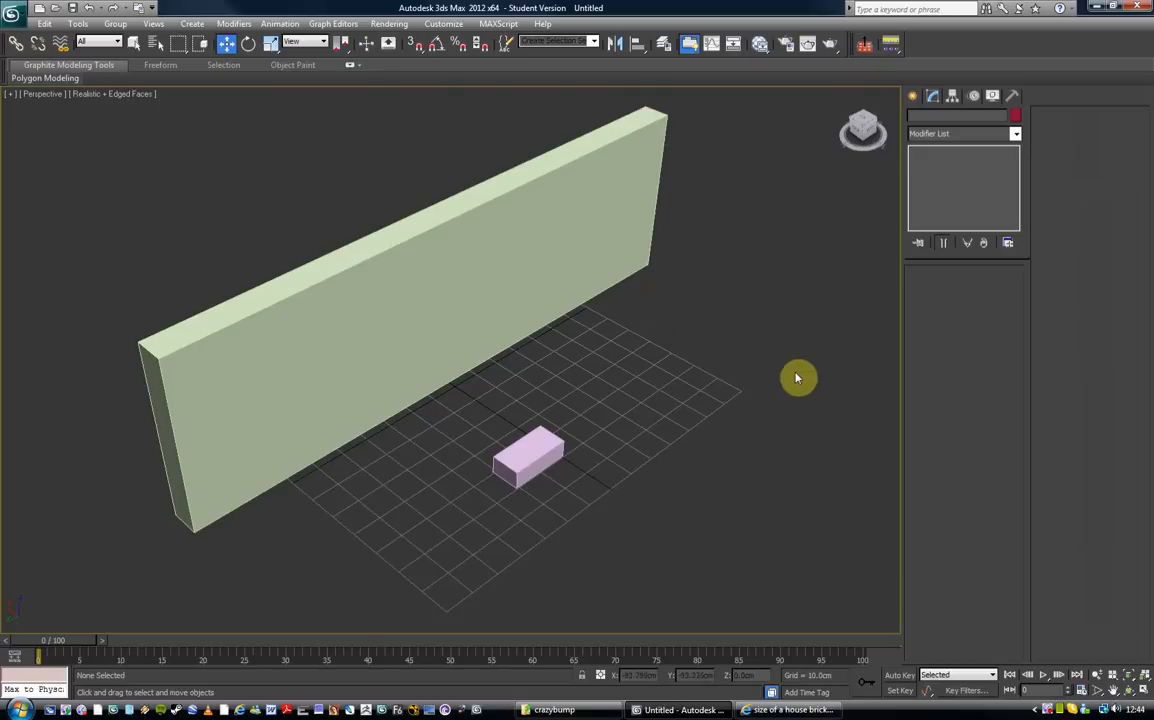
Open the Slate Material Editor from the Rendering menu and move its window aside
click(389, 23)
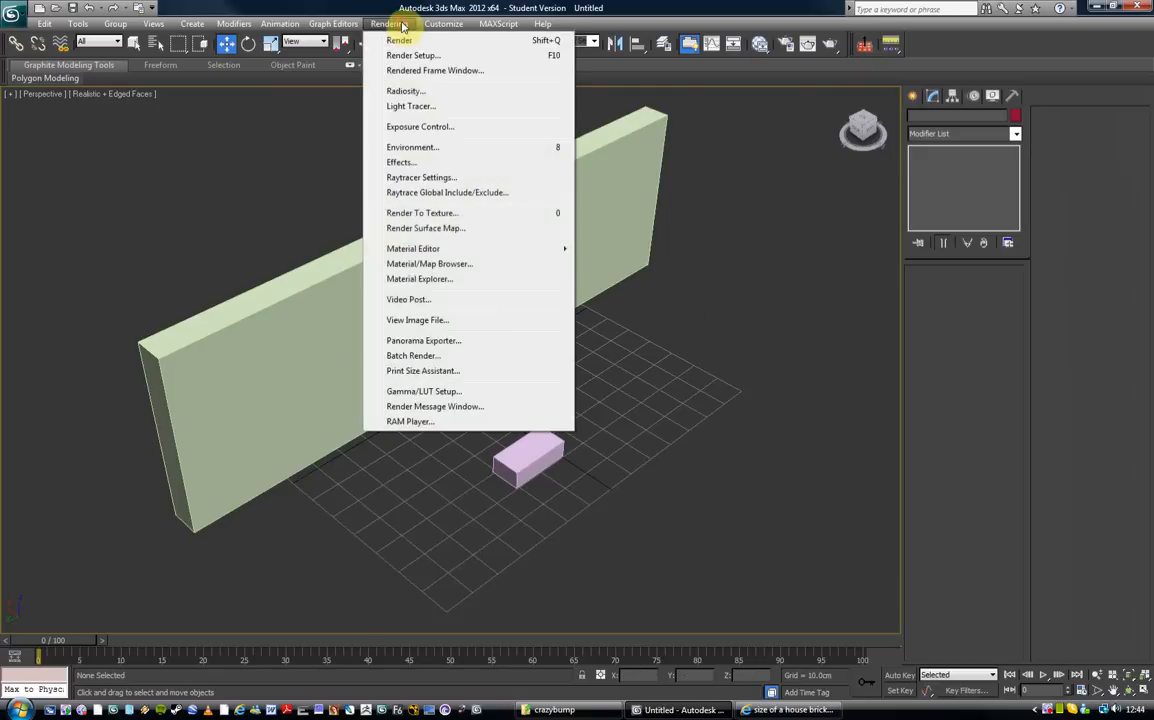
mouse_move(413, 248)
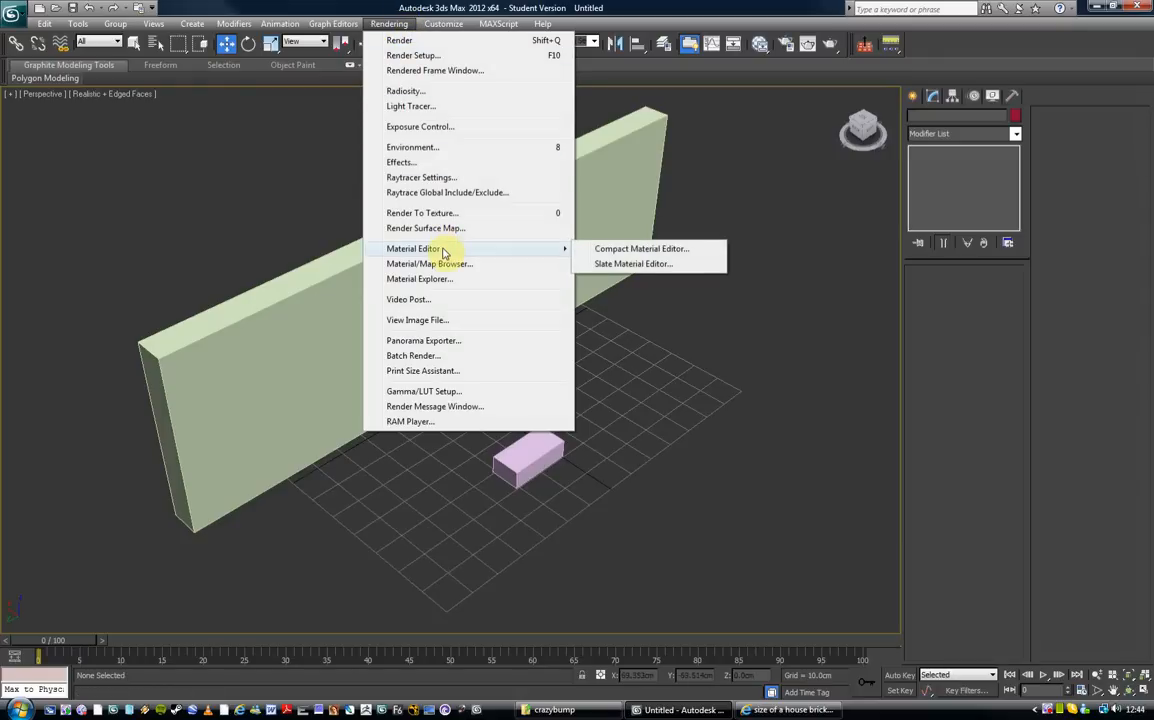
mouse_move(641, 248)
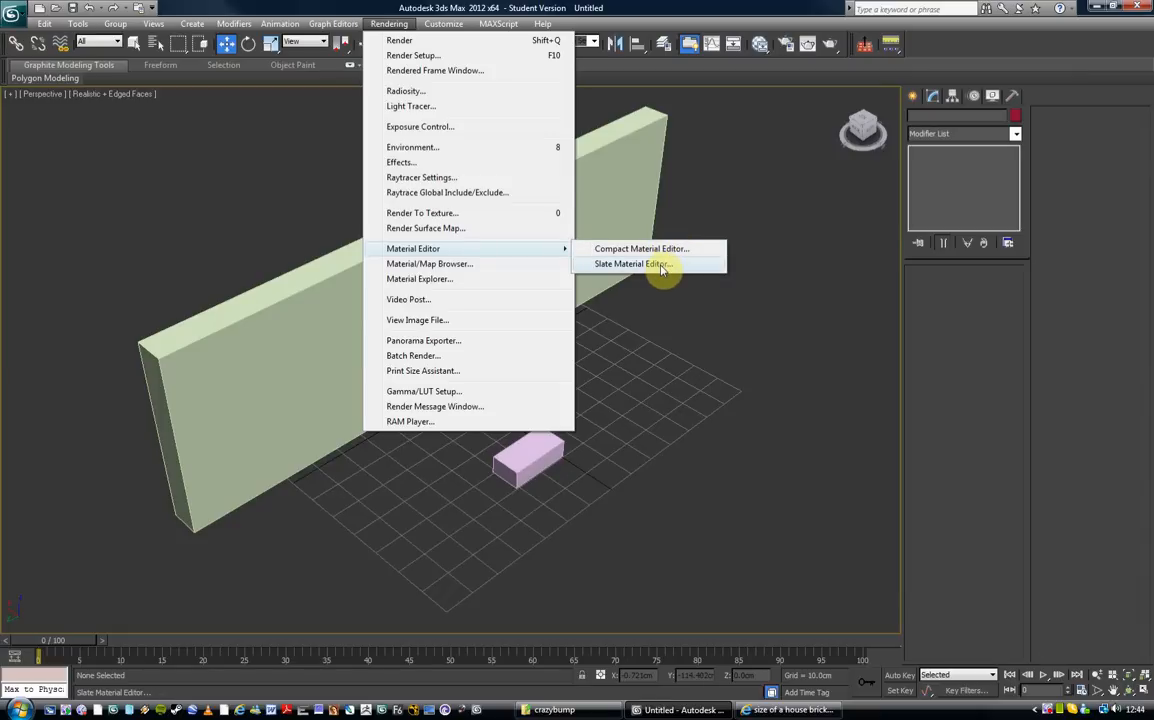
click(641, 248)
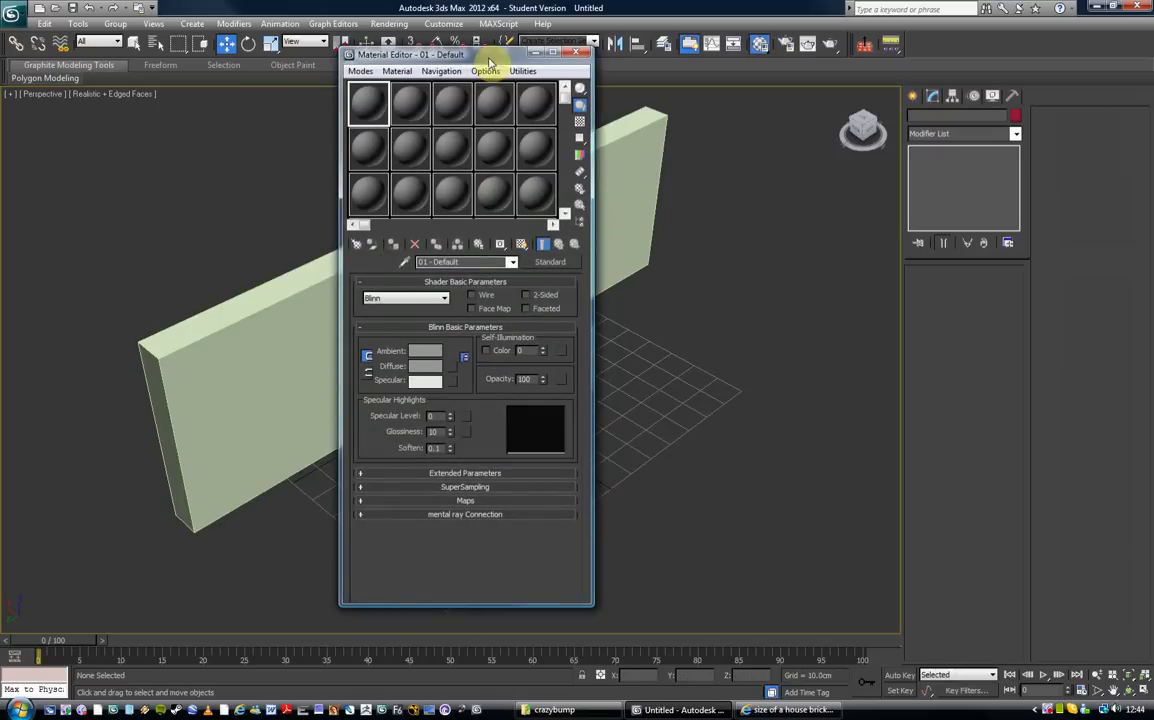
drag(490, 54, 585, 60)
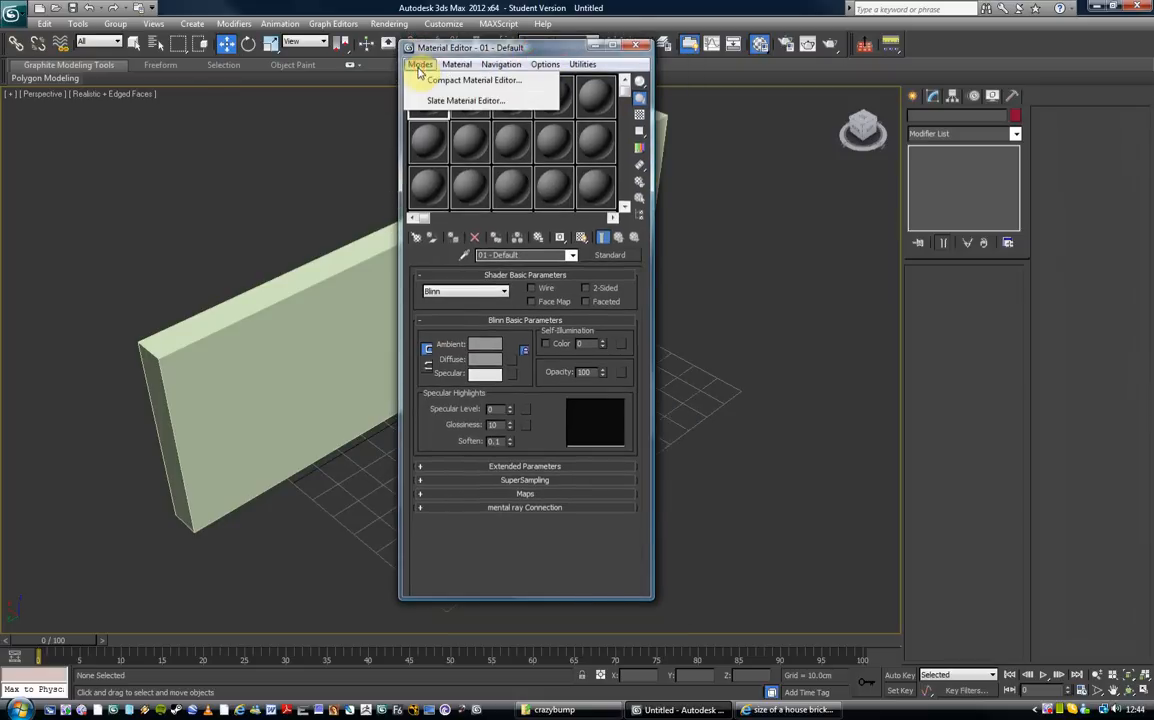
click(465, 100)
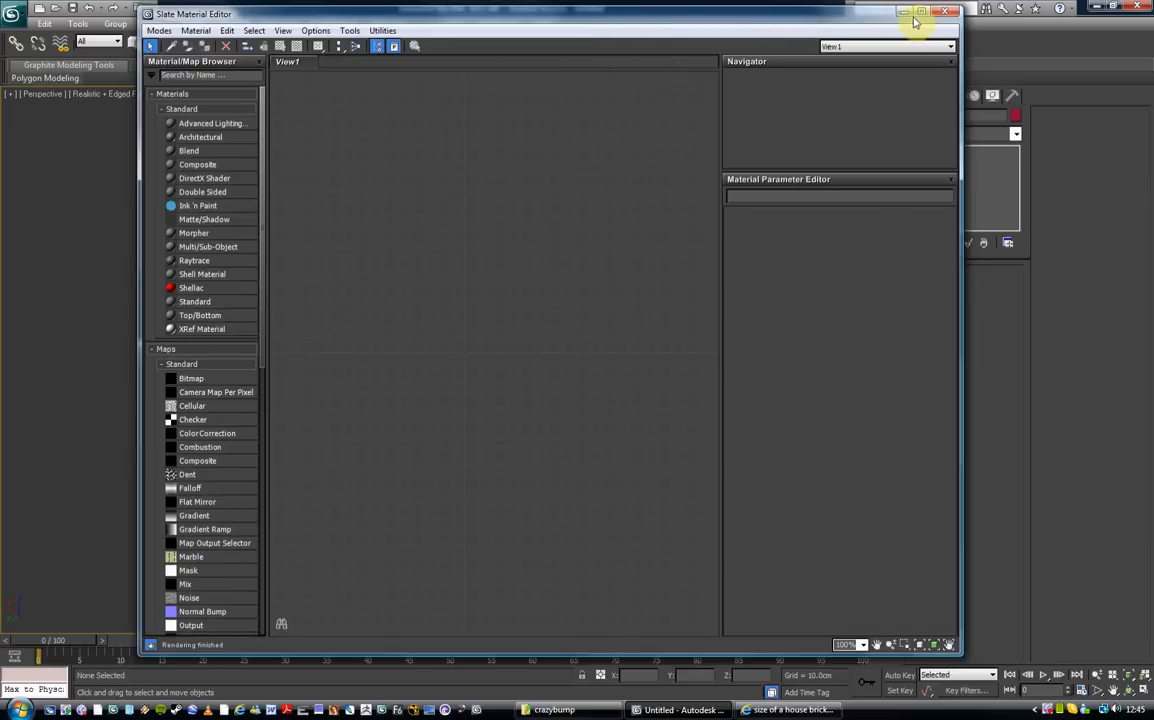
click(389, 23)
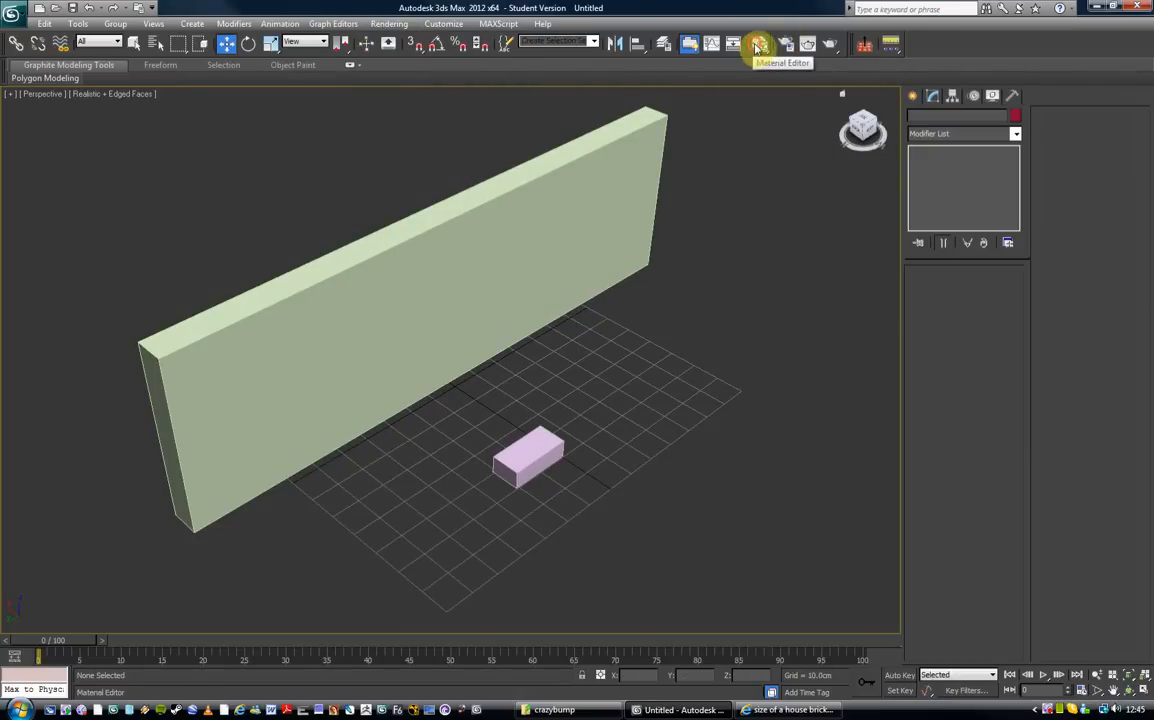
click(758, 43)
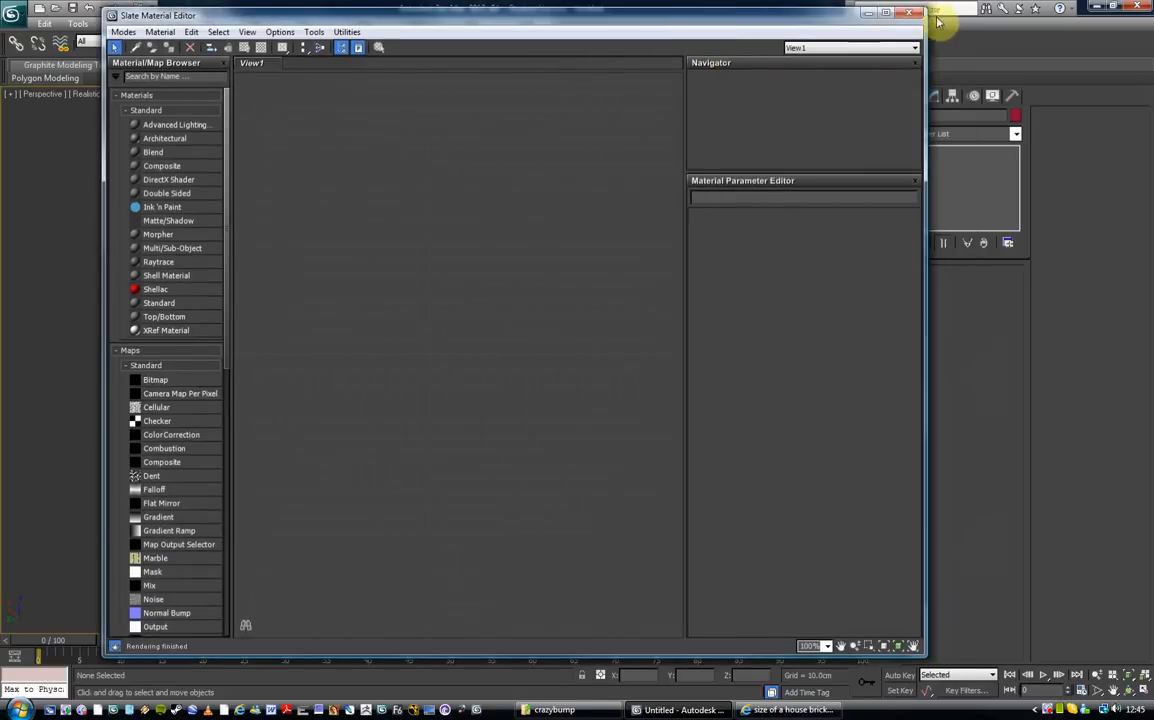
click(908, 14)
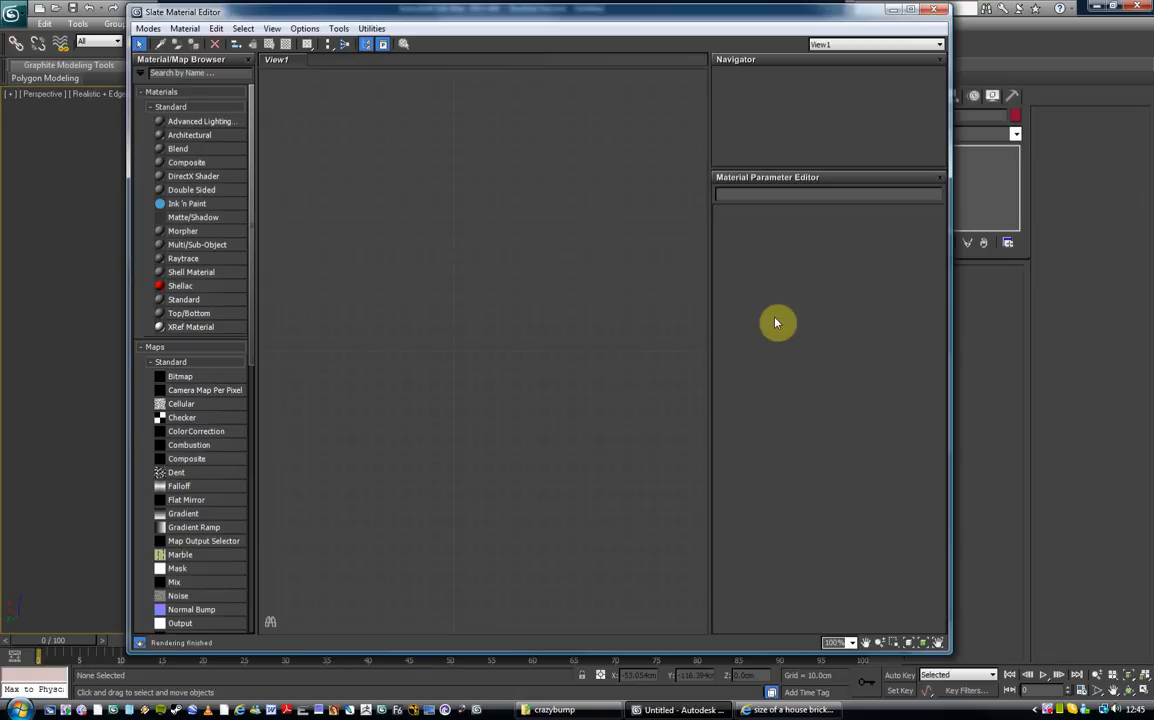
mouse_move(515, 268)
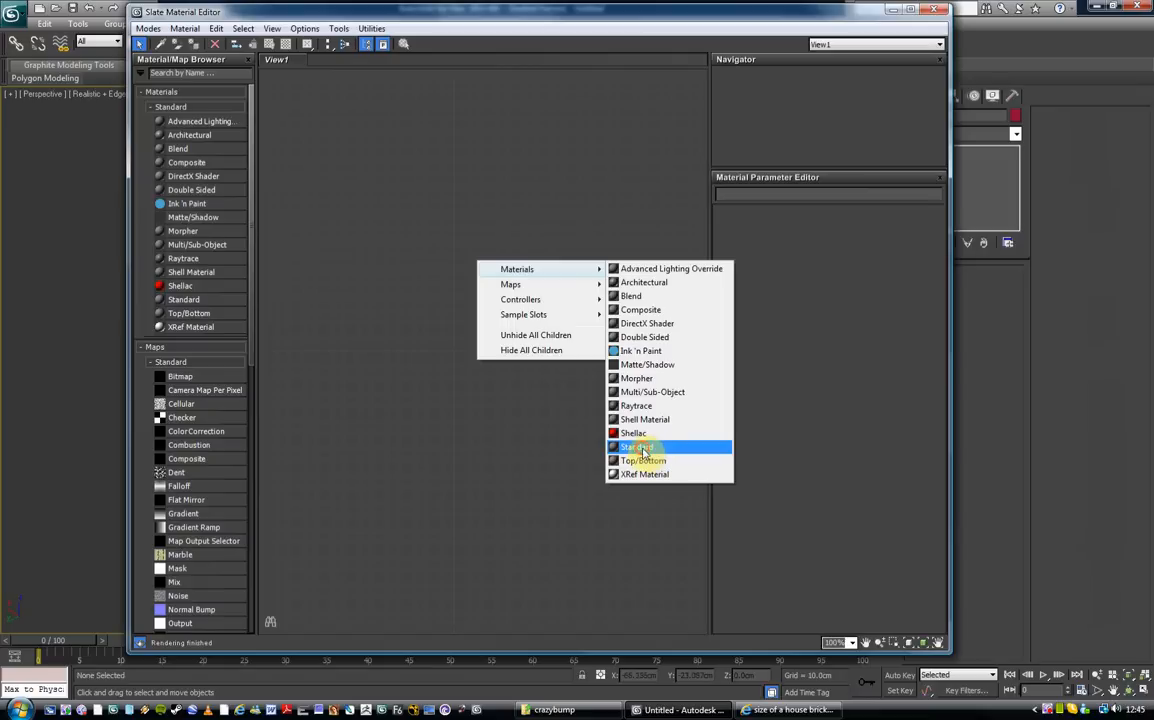
Add Standard material node Material #26 to View1 and position it
click(636, 446)
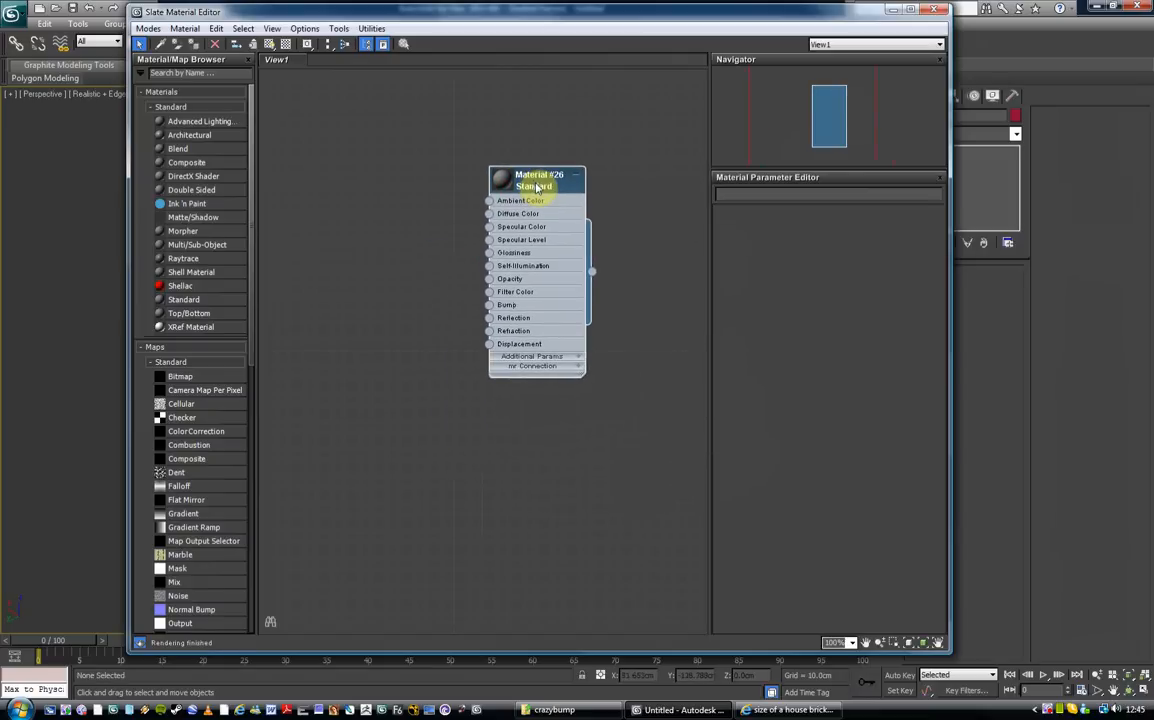
drag(538, 180, 532, 174)
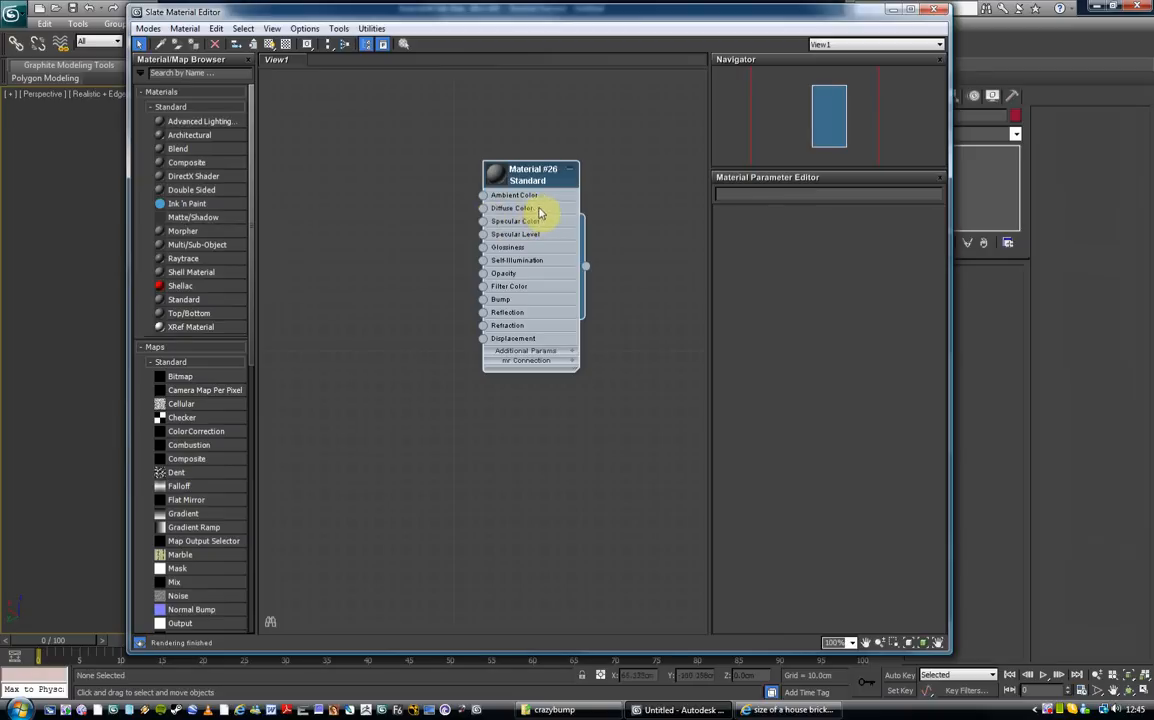
mouse_move(530, 240)
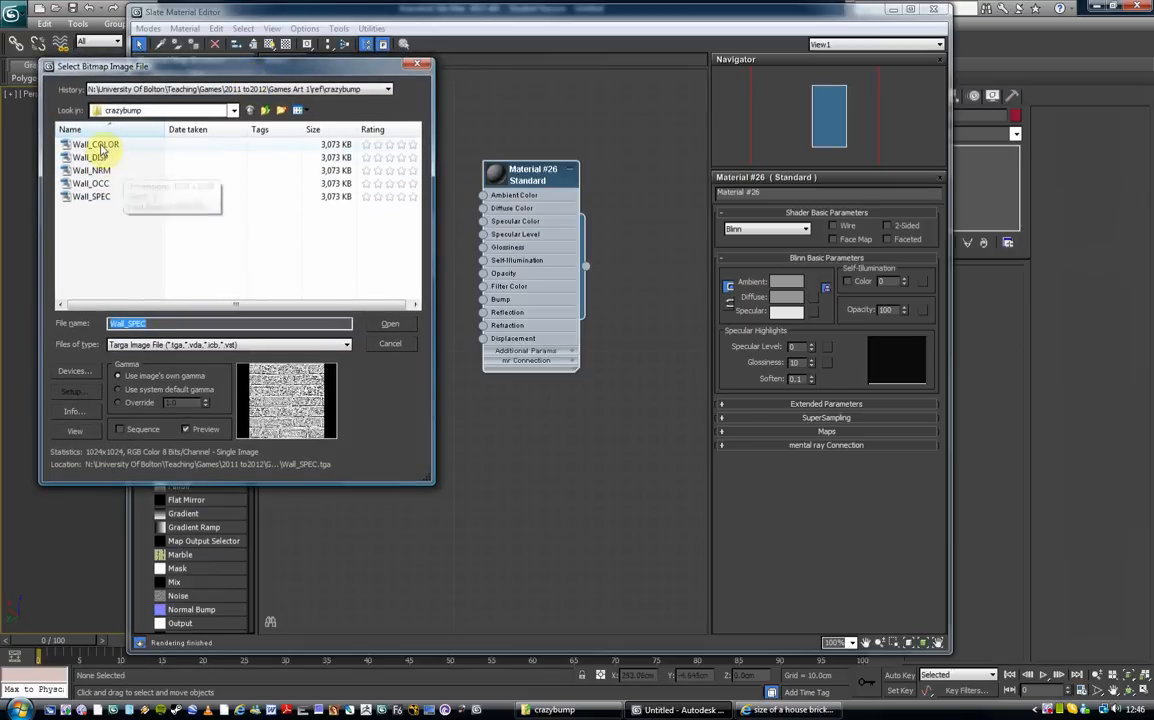
mouse_move(95, 144)
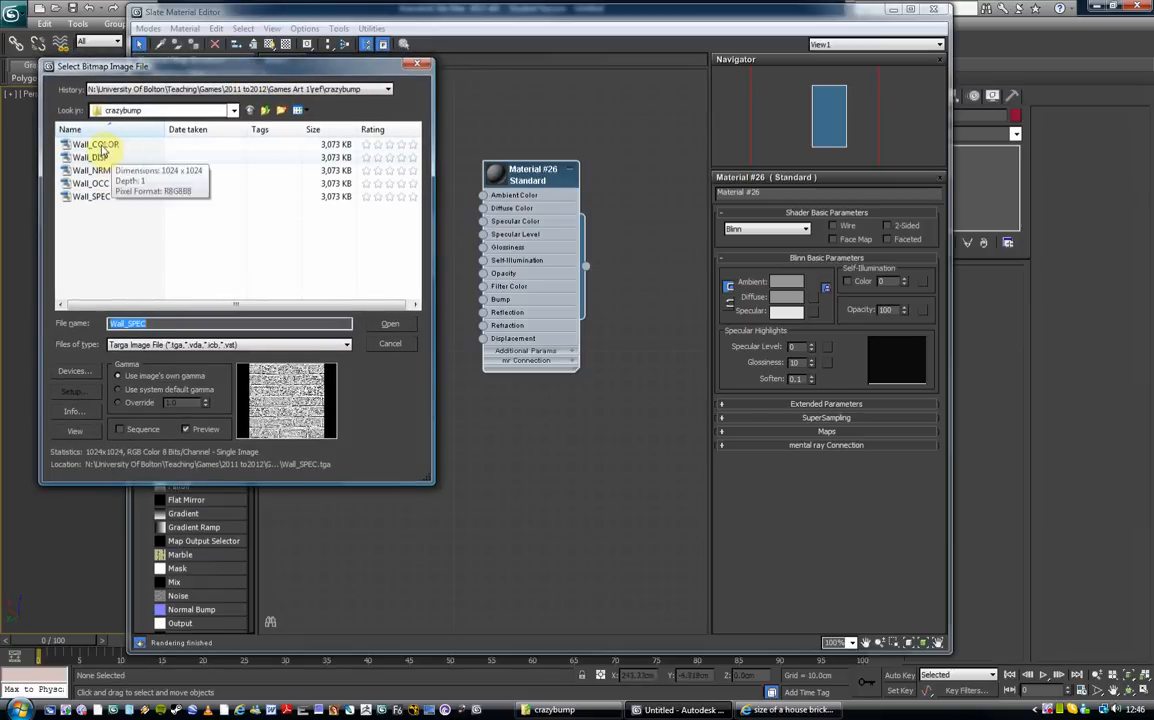
Pick and open the Wall_COLOR image in the bitmap file dialog
click(95, 144)
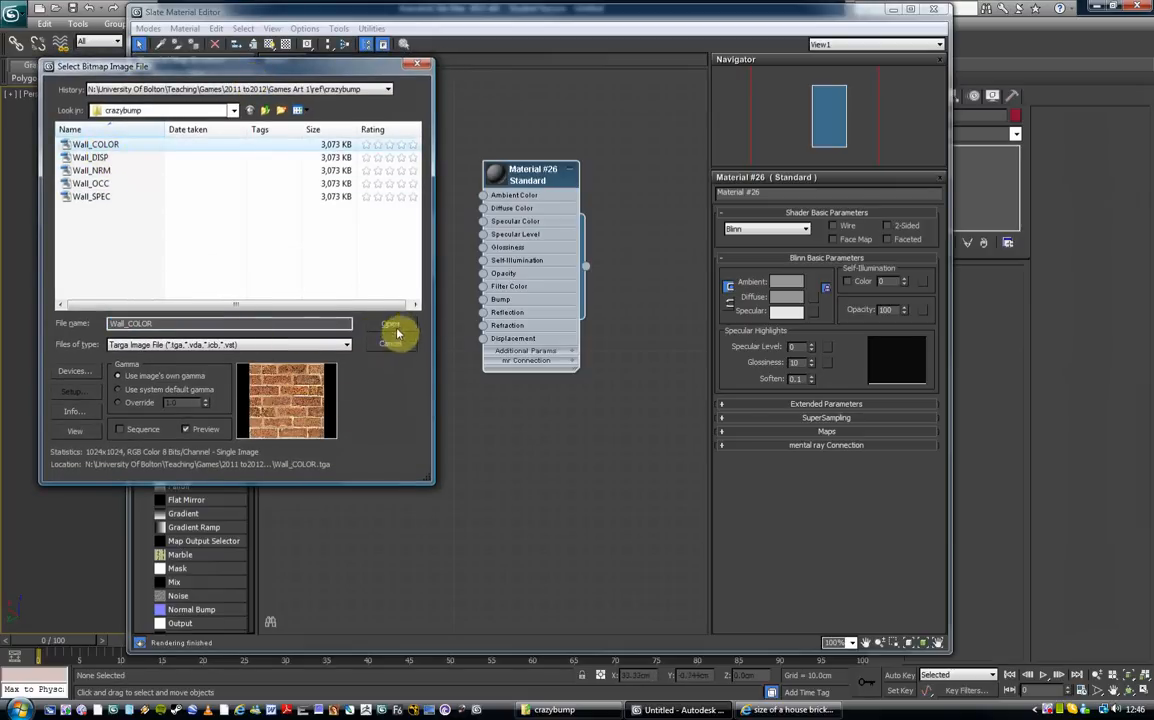
click(391, 323)
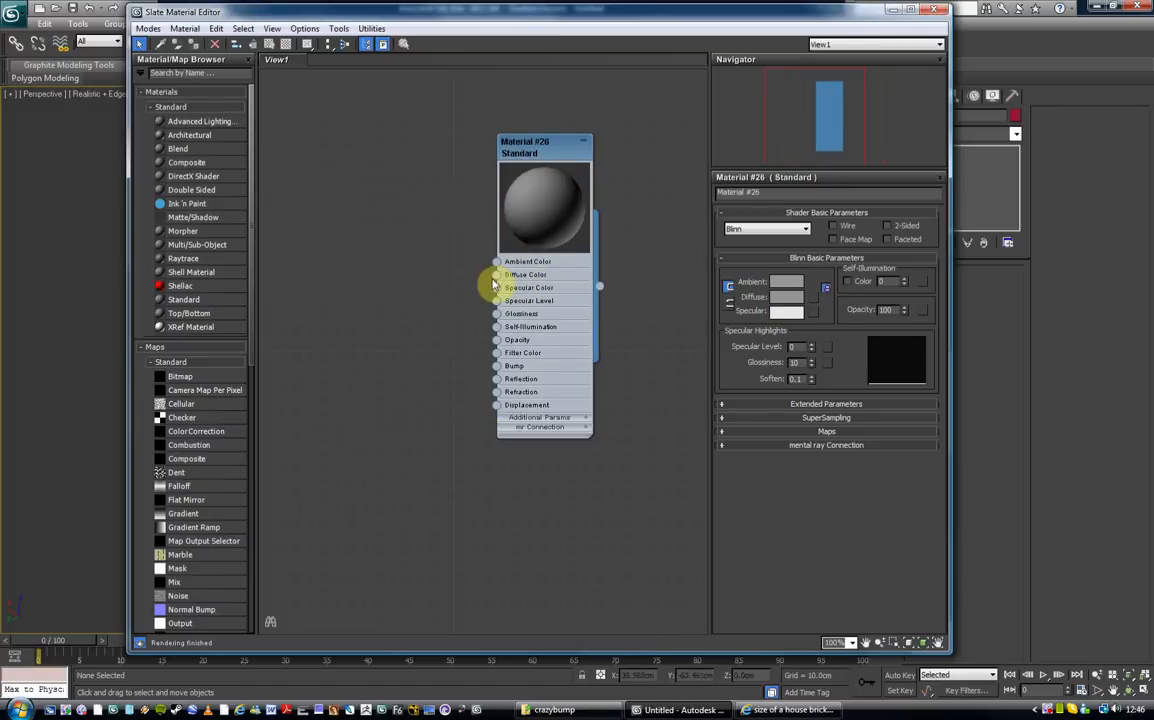
Wire a Wall_COLOR bitmap into Material #26's Diffuse Color
click(498, 274)
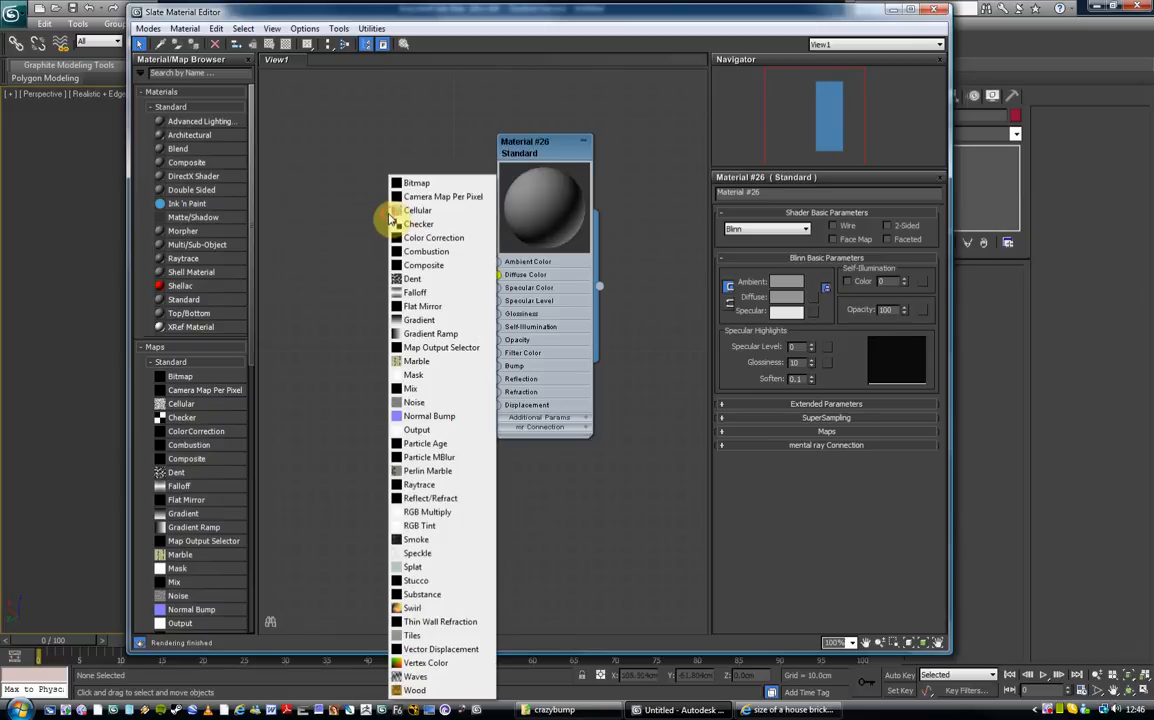
click(416, 182)
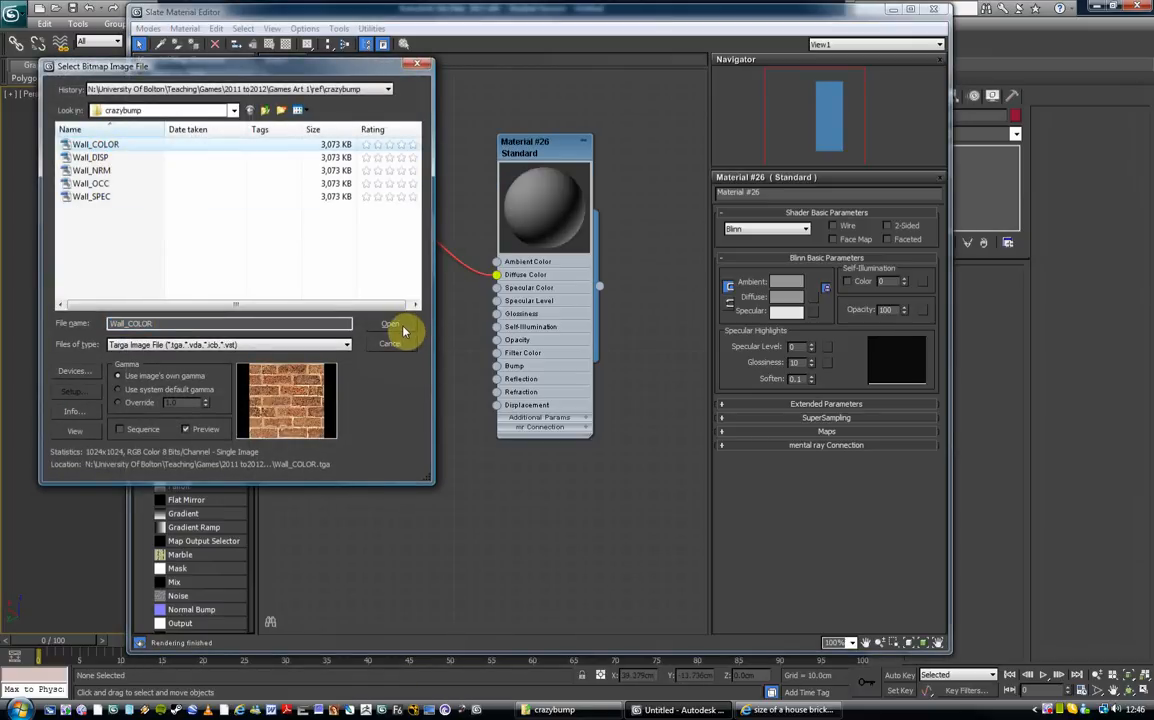
click(390, 323)
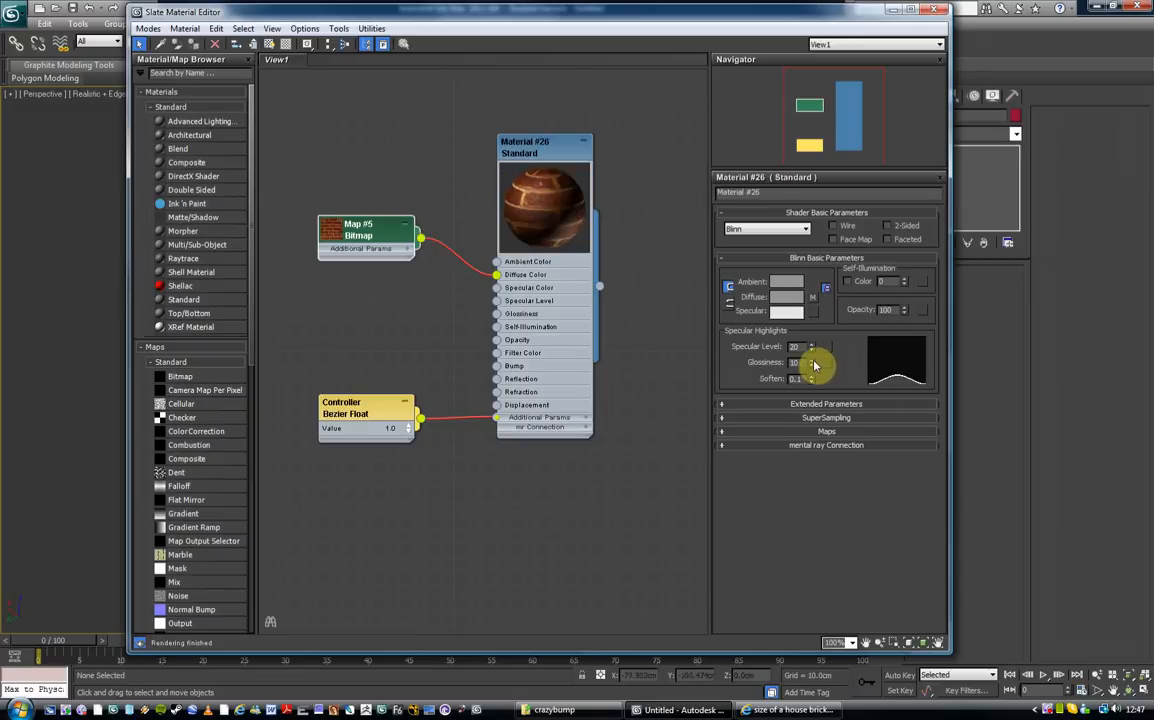
Raise the brick material's Glossiness spinner to 17
drag(813, 362, 813, 355)
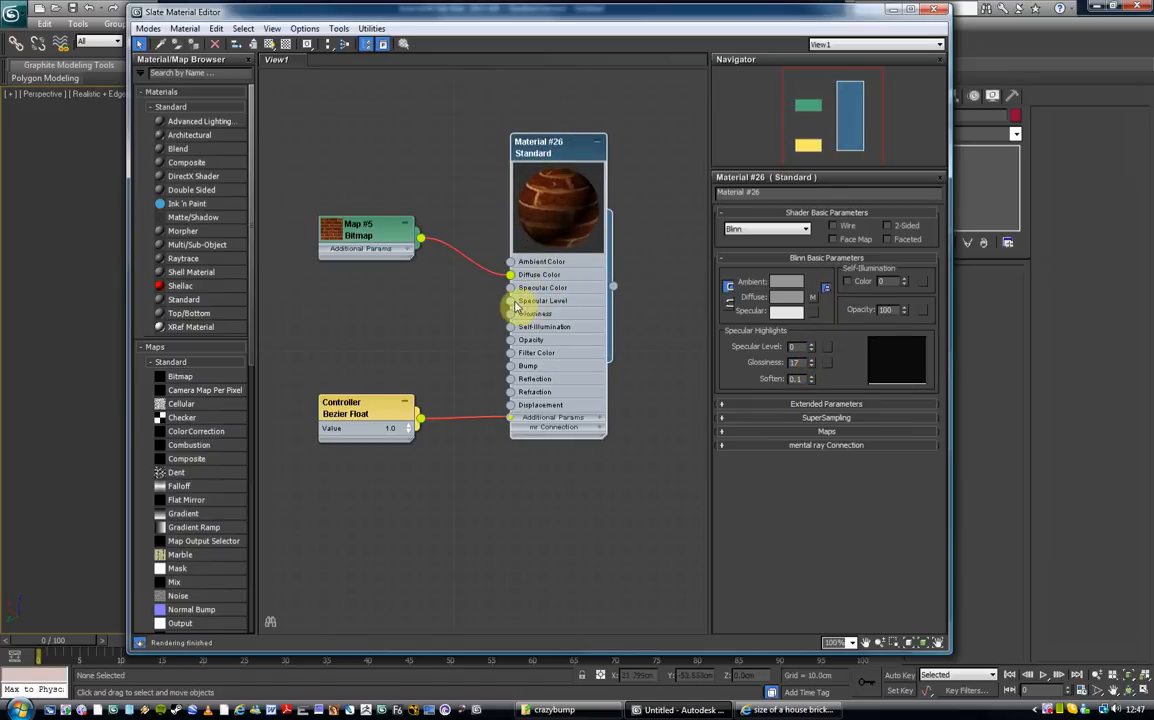
Load Wall_SPEC as the Specular Level bitmap and rearrange the bitmap nodes
click(543, 301)
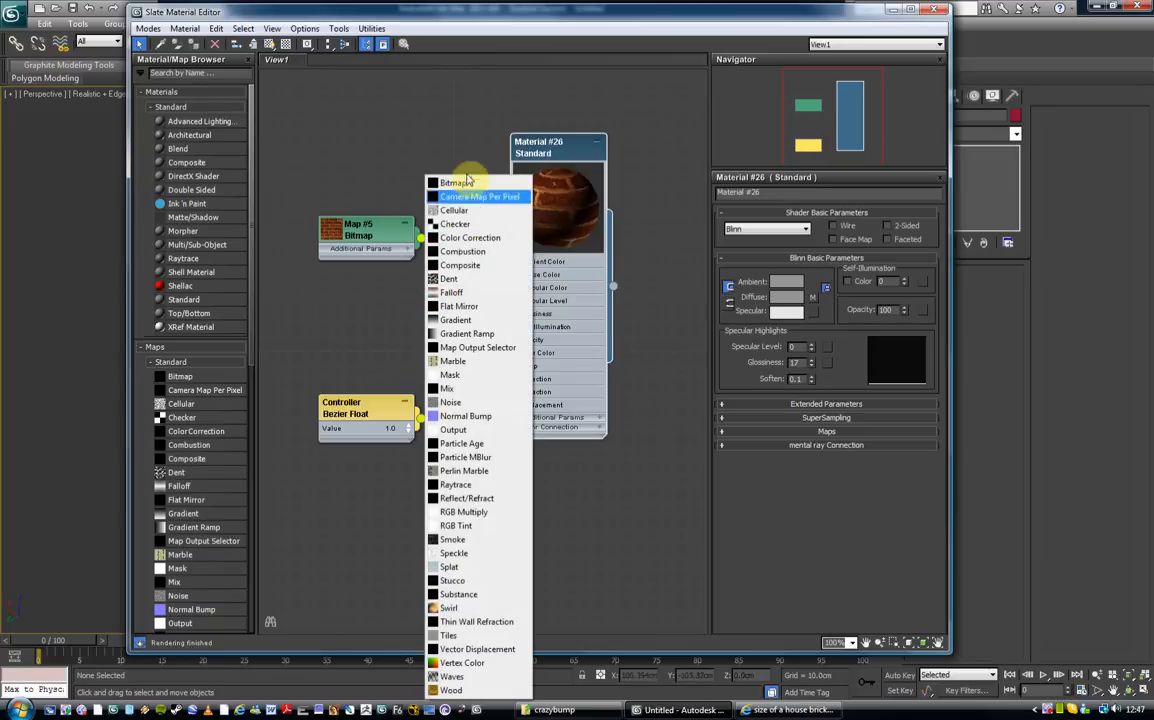
click(452, 182)
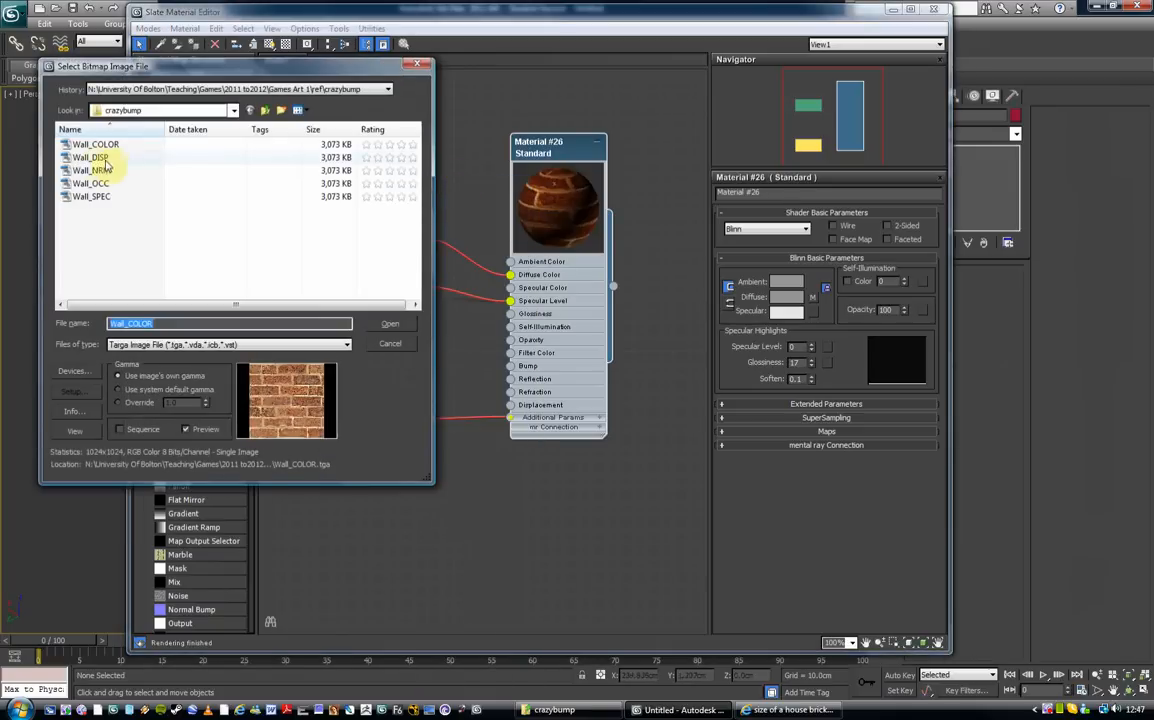
click(91, 196)
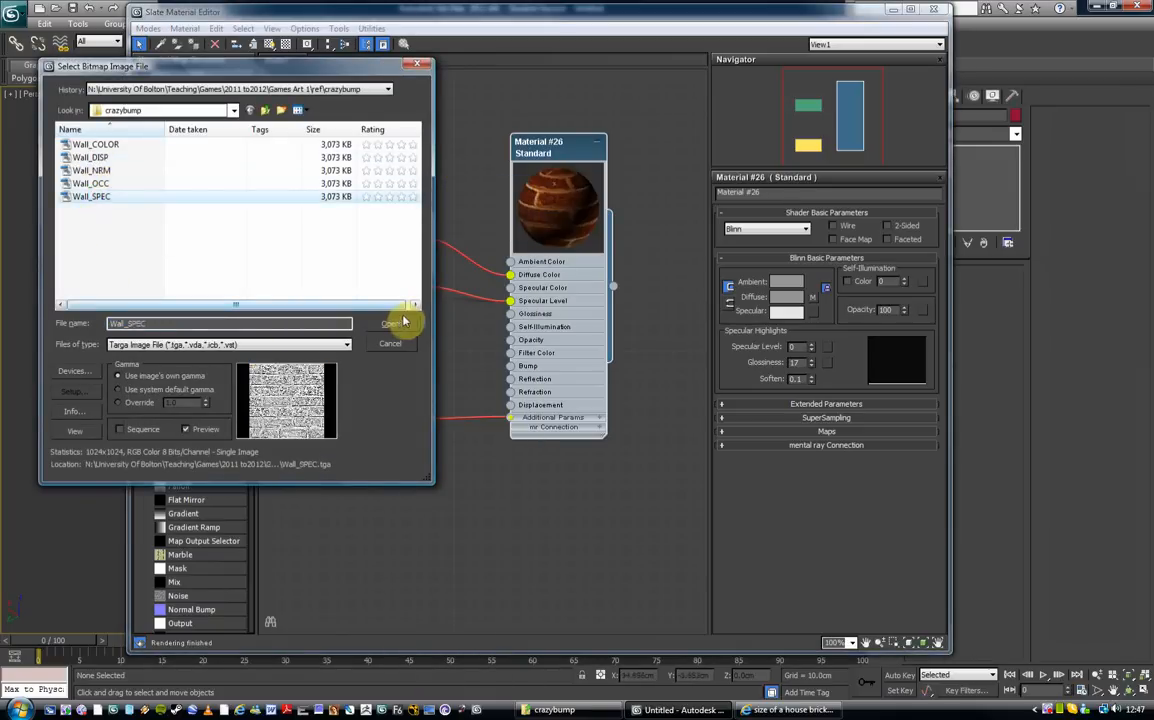
click(393, 323)
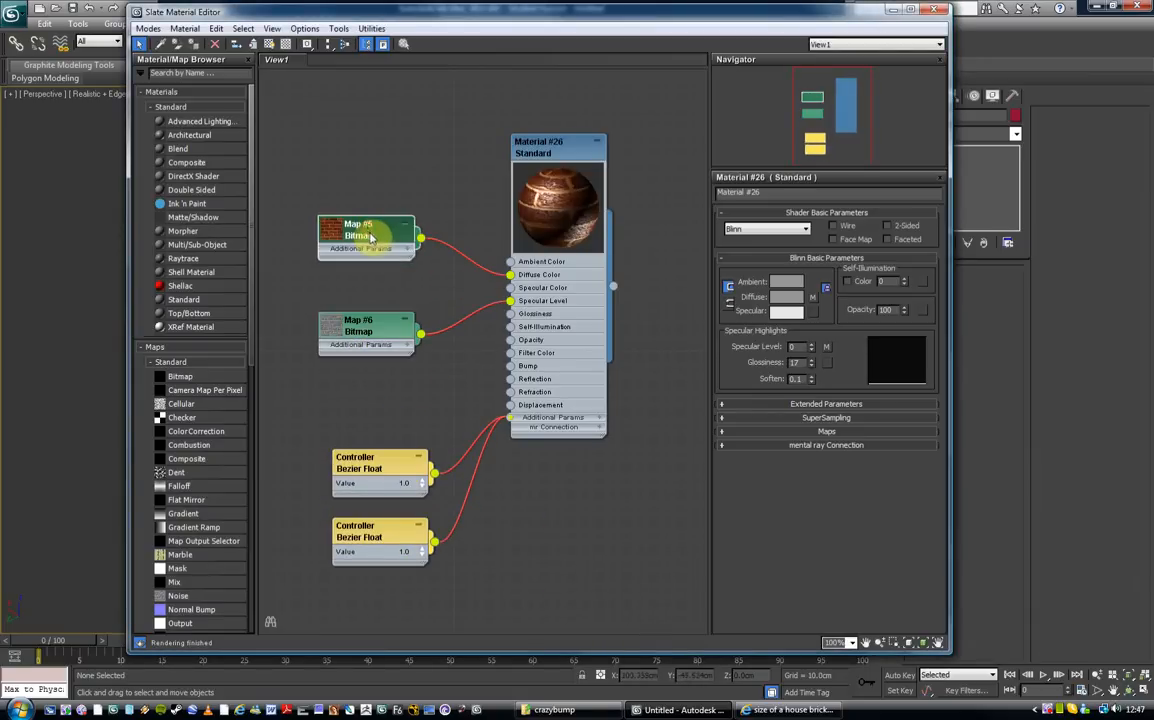
drag(360, 237, 363, 195)
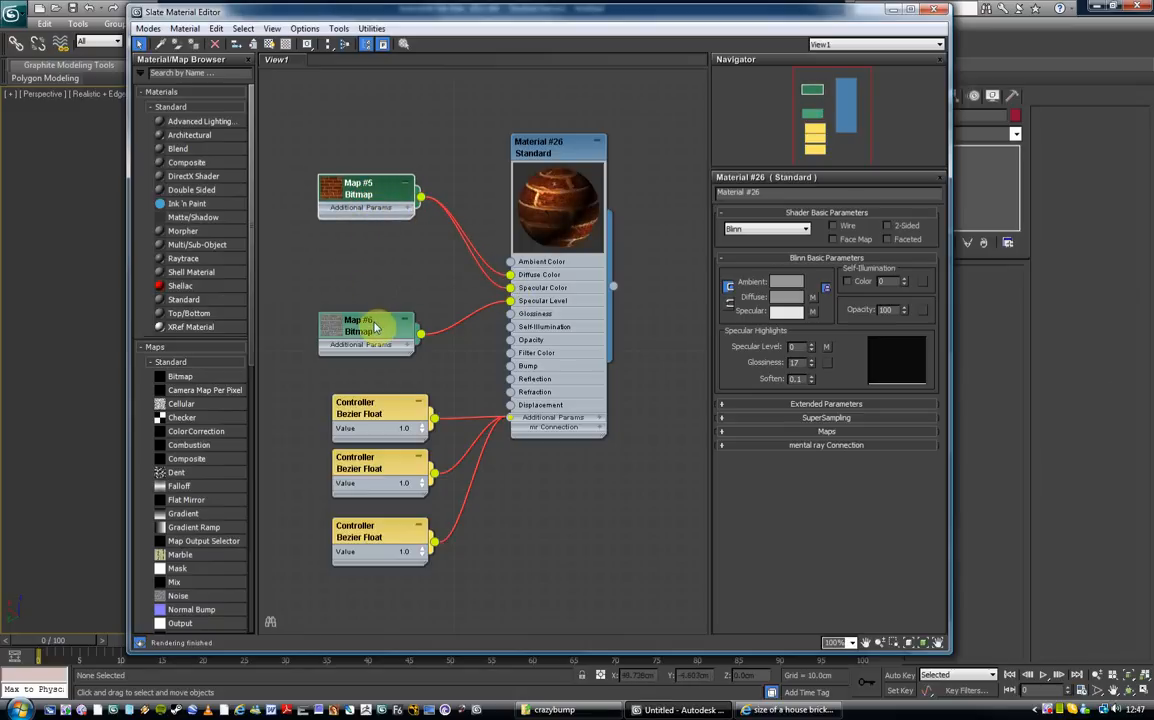
click(368, 330)
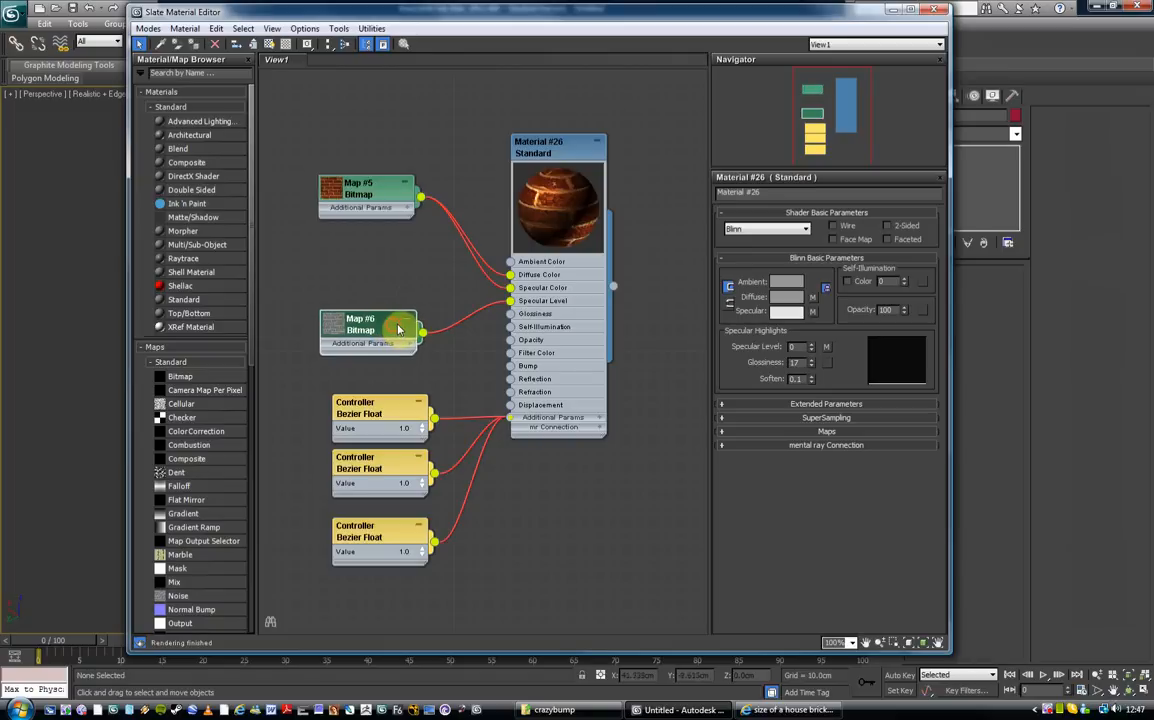
Add a Normal Bump map to the Bump slot, fed by the normal map bitmap
drag(368, 330, 368, 305)
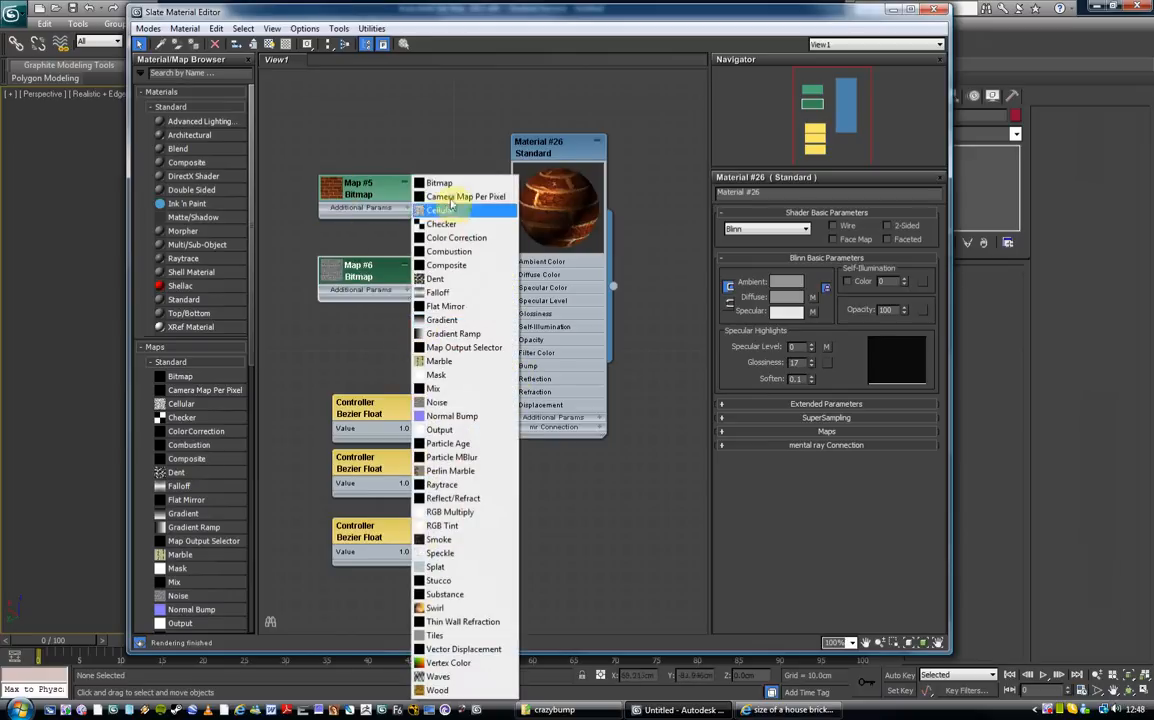
mouse_move(463, 278)
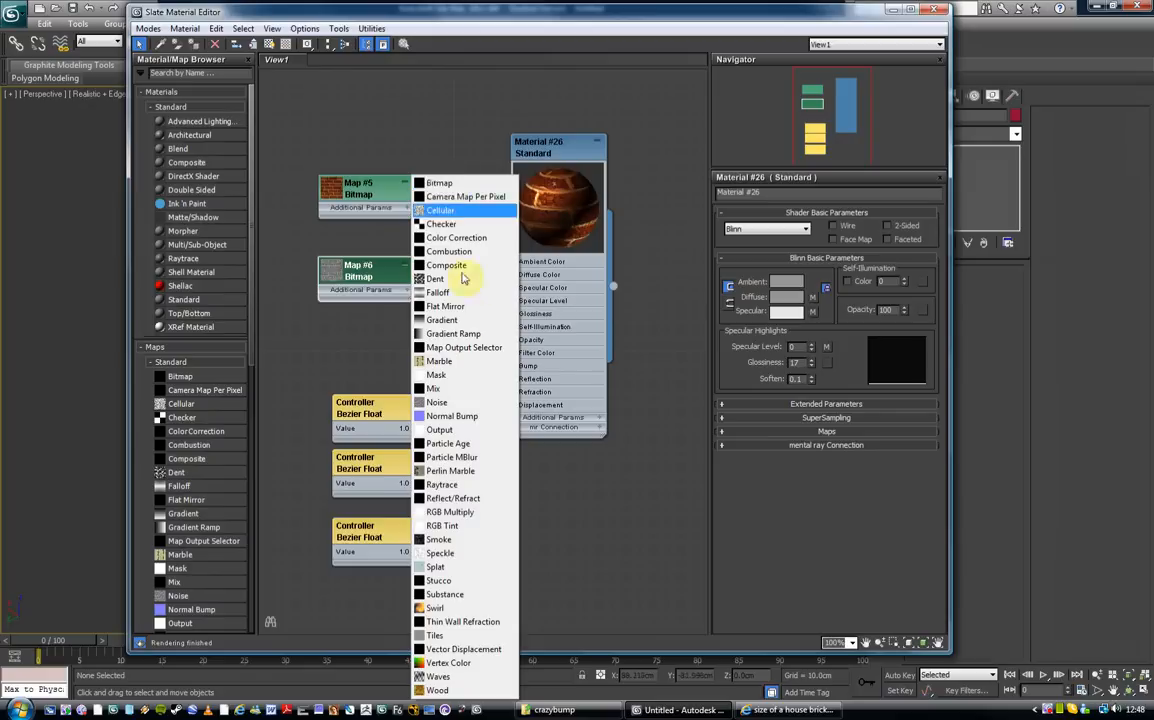
mouse_move(470, 416)
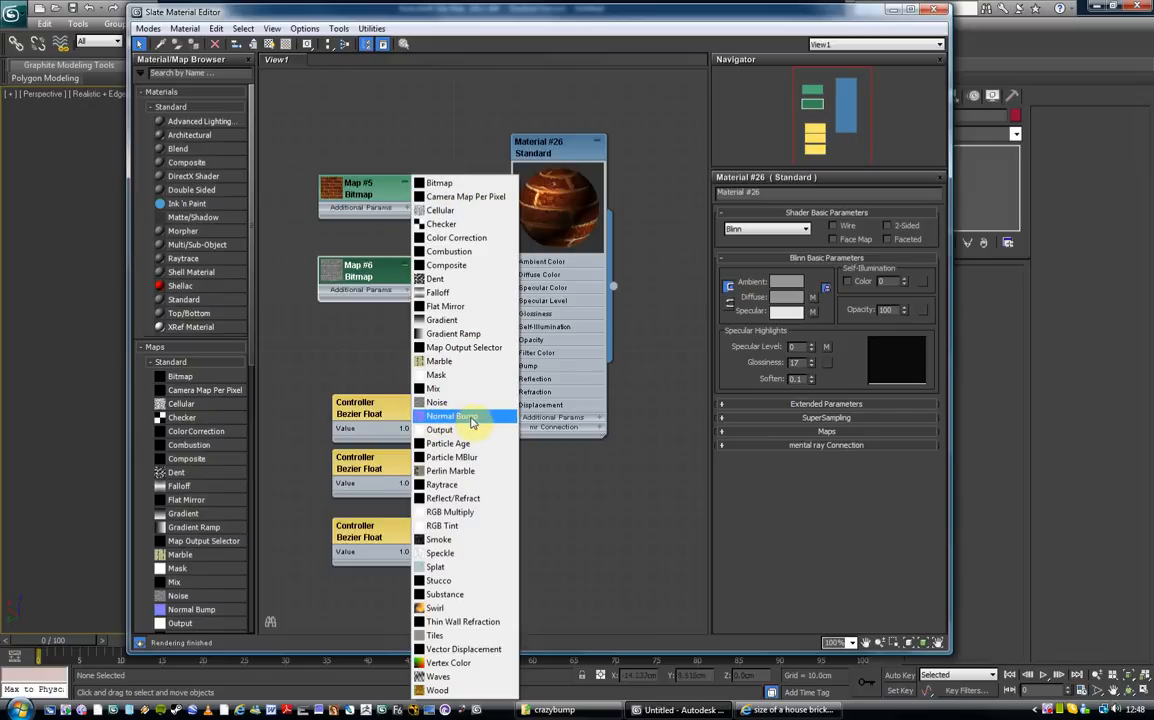
click(453, 415)
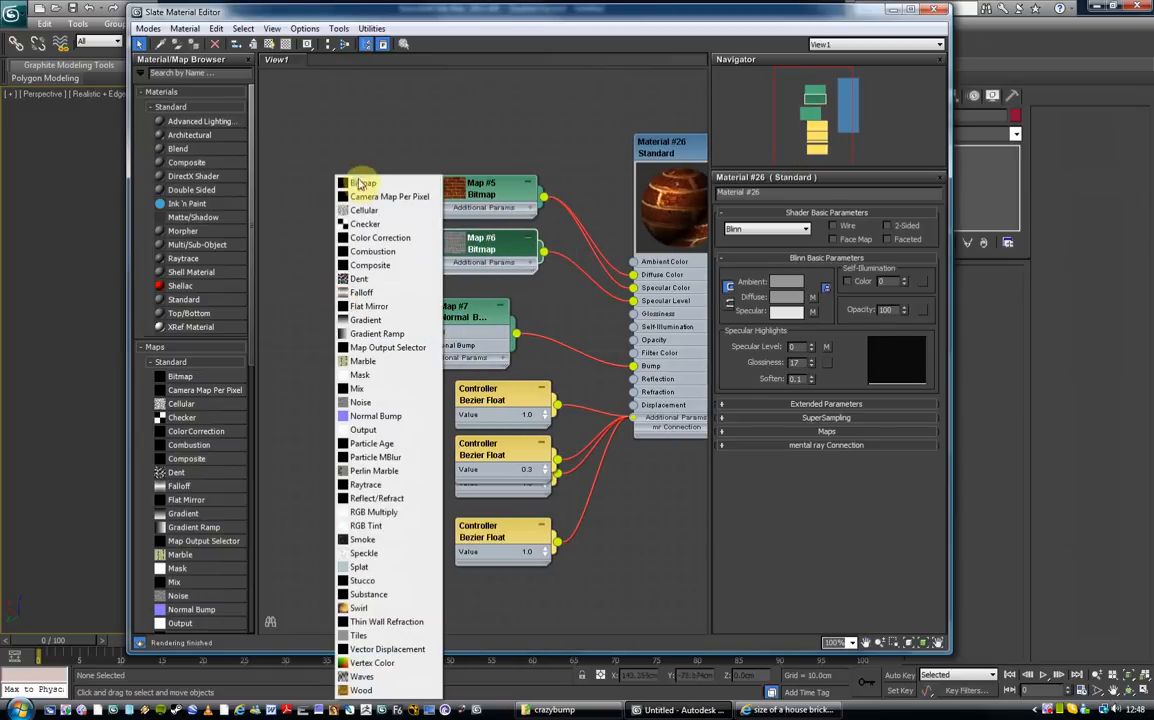
click(360, 183)
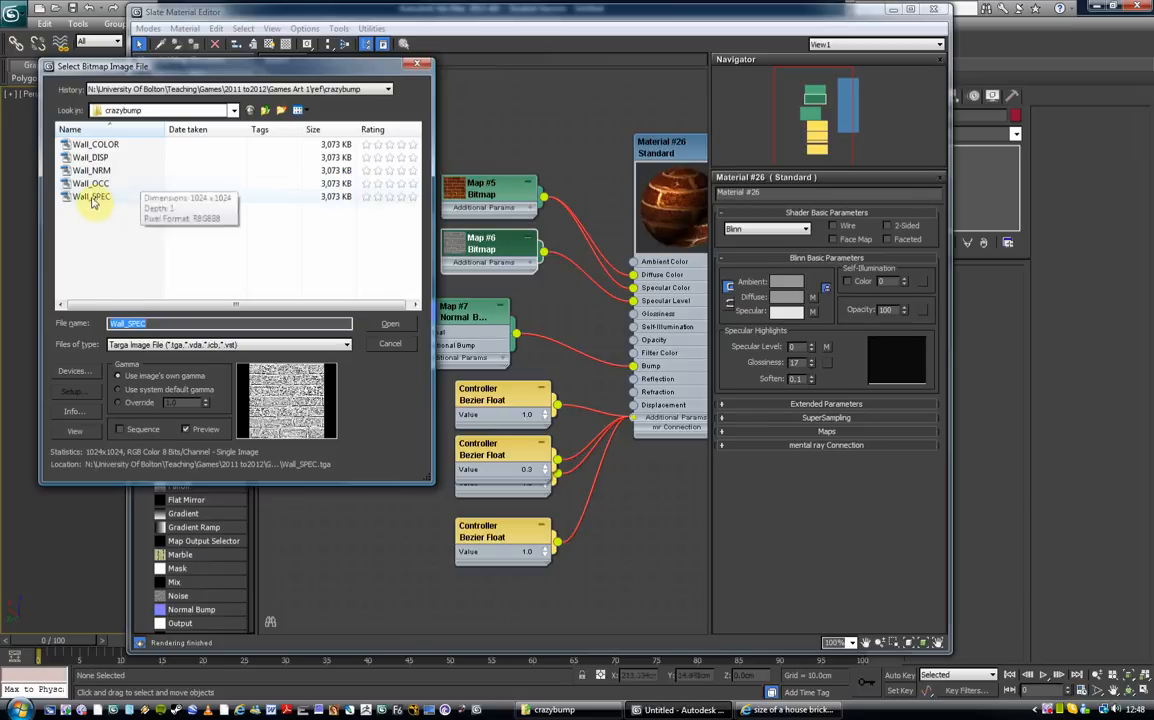
click(91, 170)
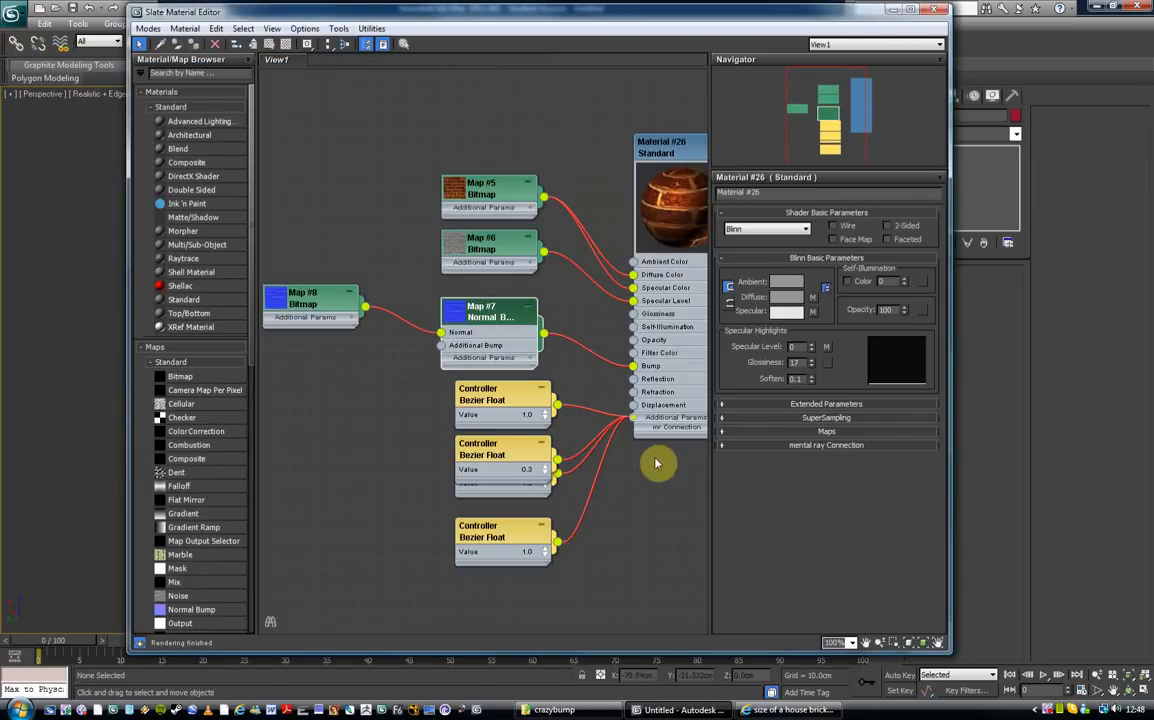
Spread apart the overlapping Bezier Float controller nodes in the Slate view
click(489, 311)
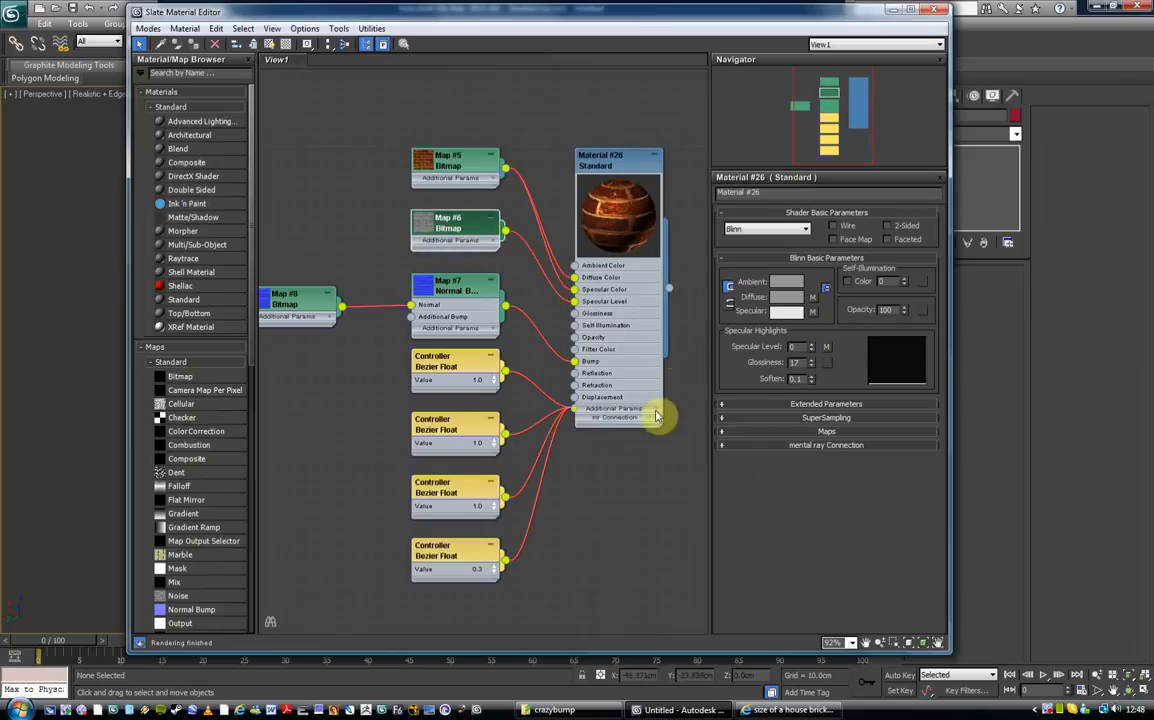
mouse_move(883, 430)
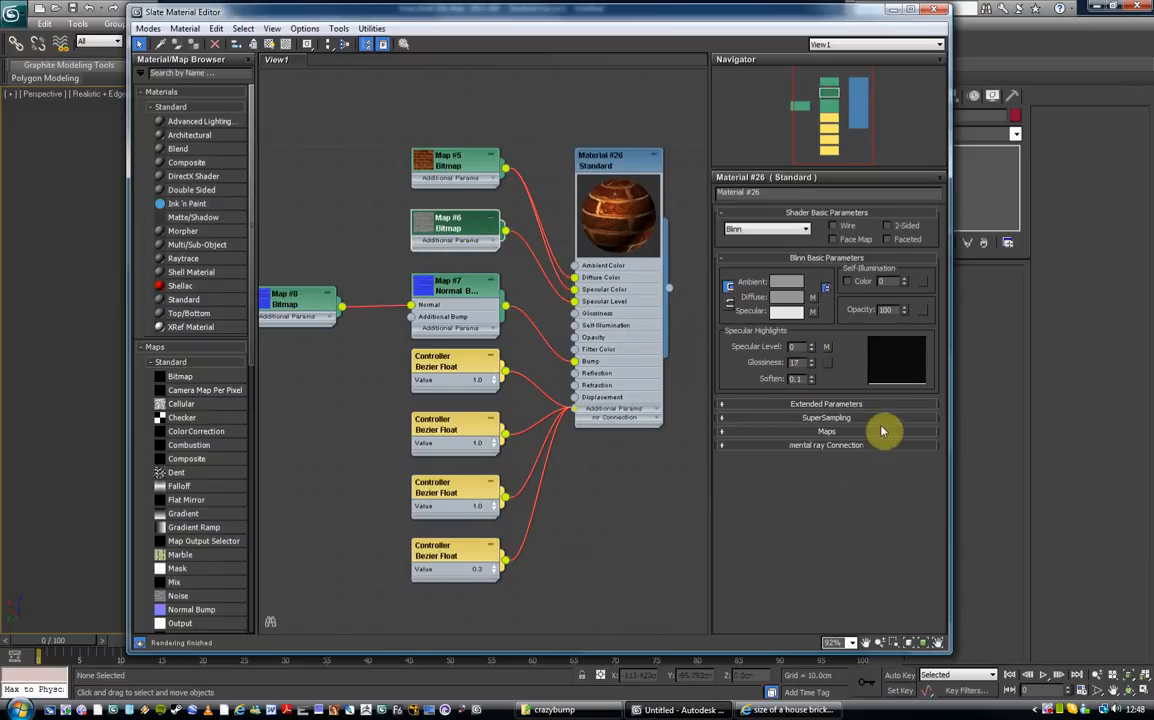
mouse_move(725, 437)
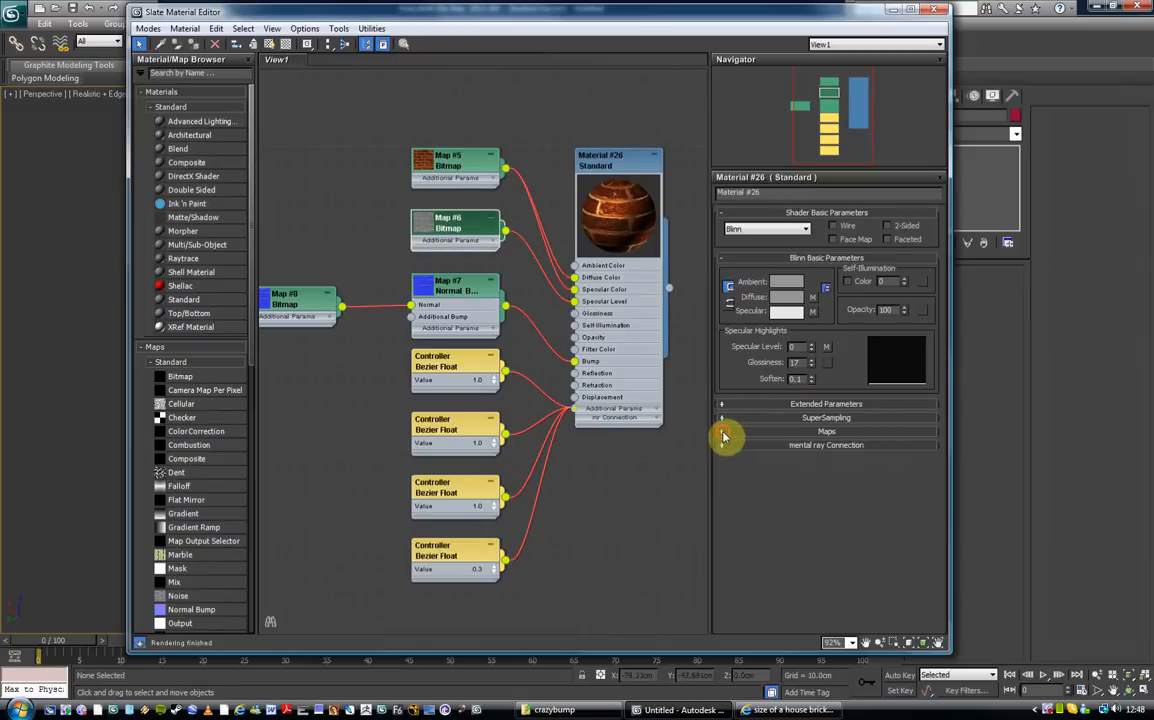
Expand the Maps rollout and change the Bump amount from 30 to 49
click(826, 431)
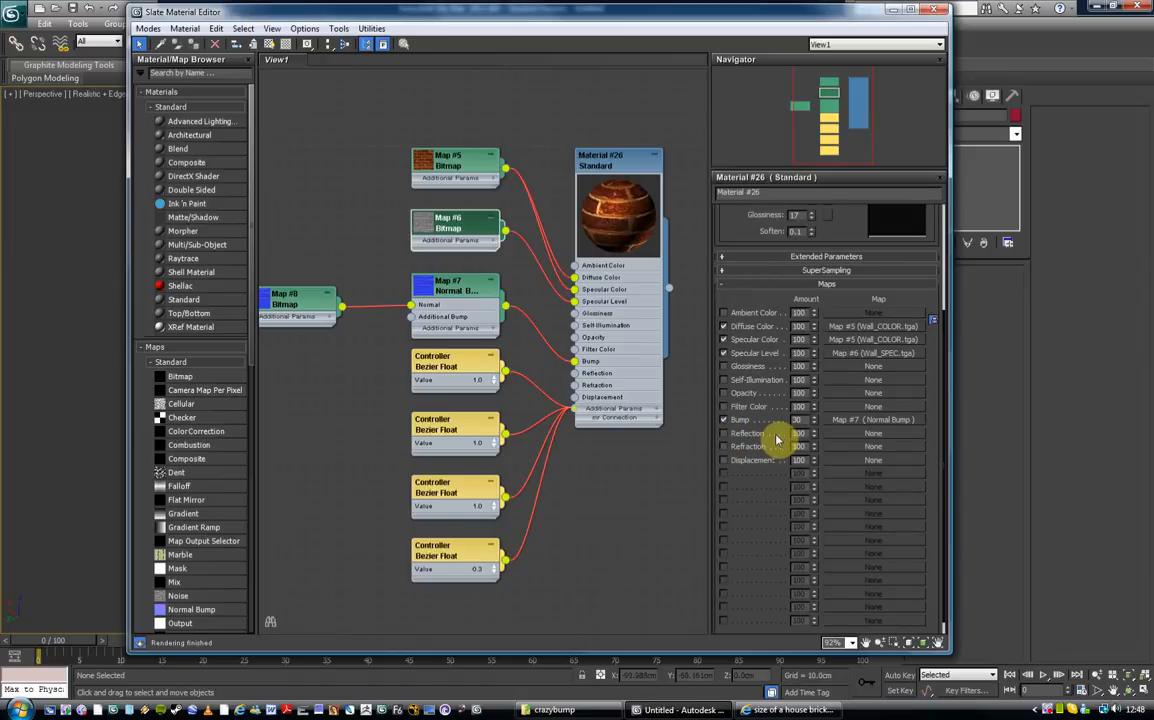
click(448, 222)
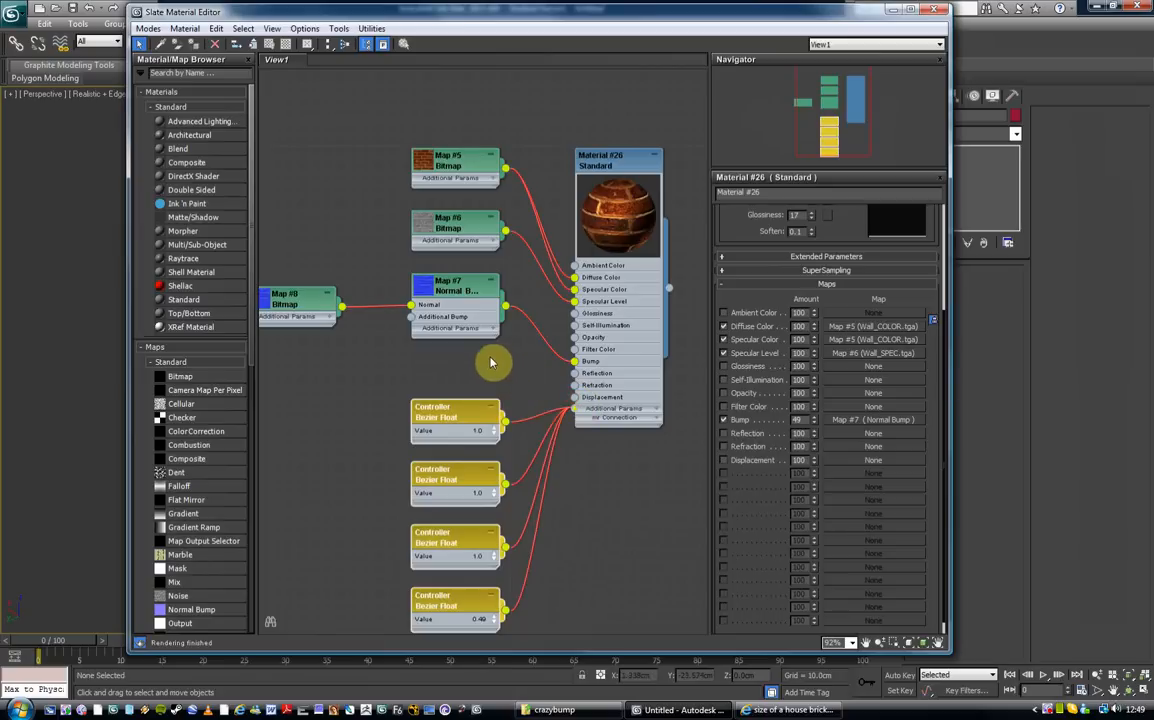
mouse_move(495, 375)
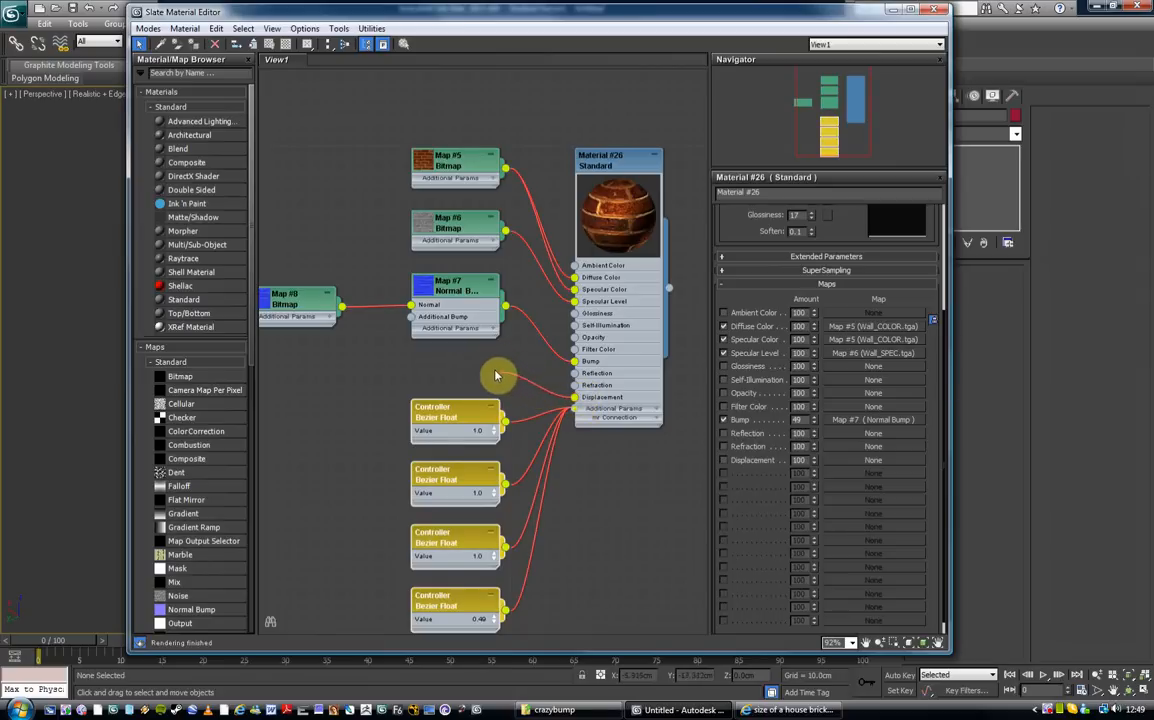
Load Wall_DISP.tga as a Displacement bitmap with amount 20
click(506, 167)
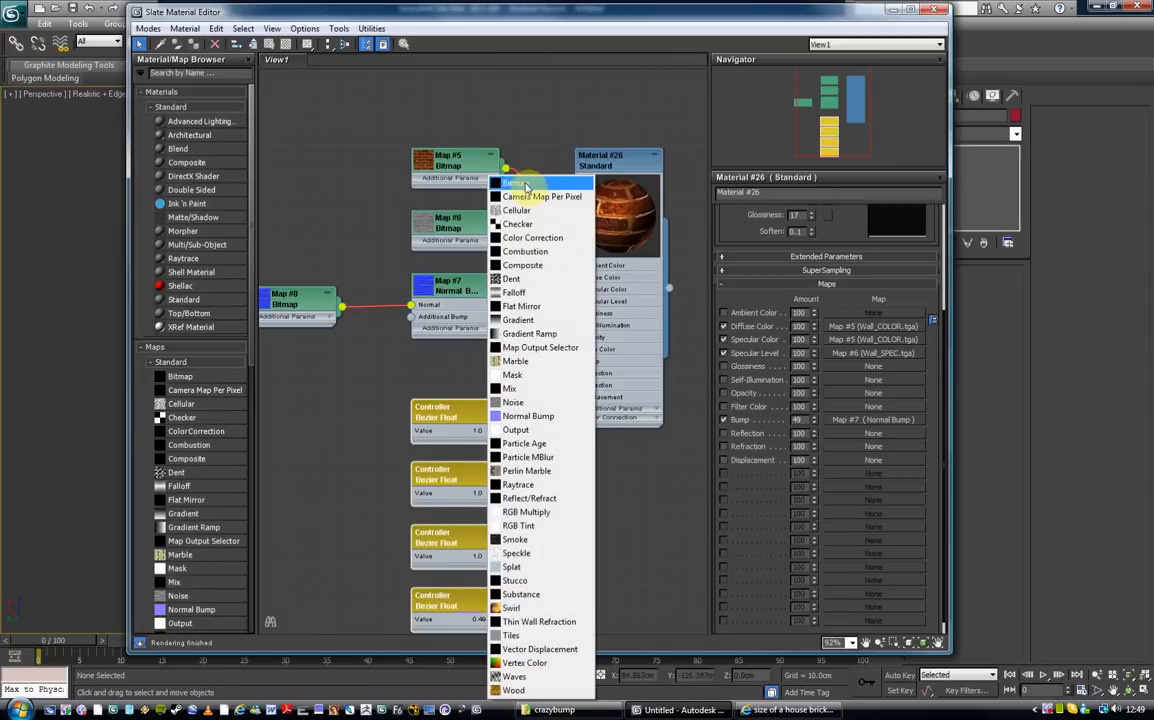
click(516, 183)
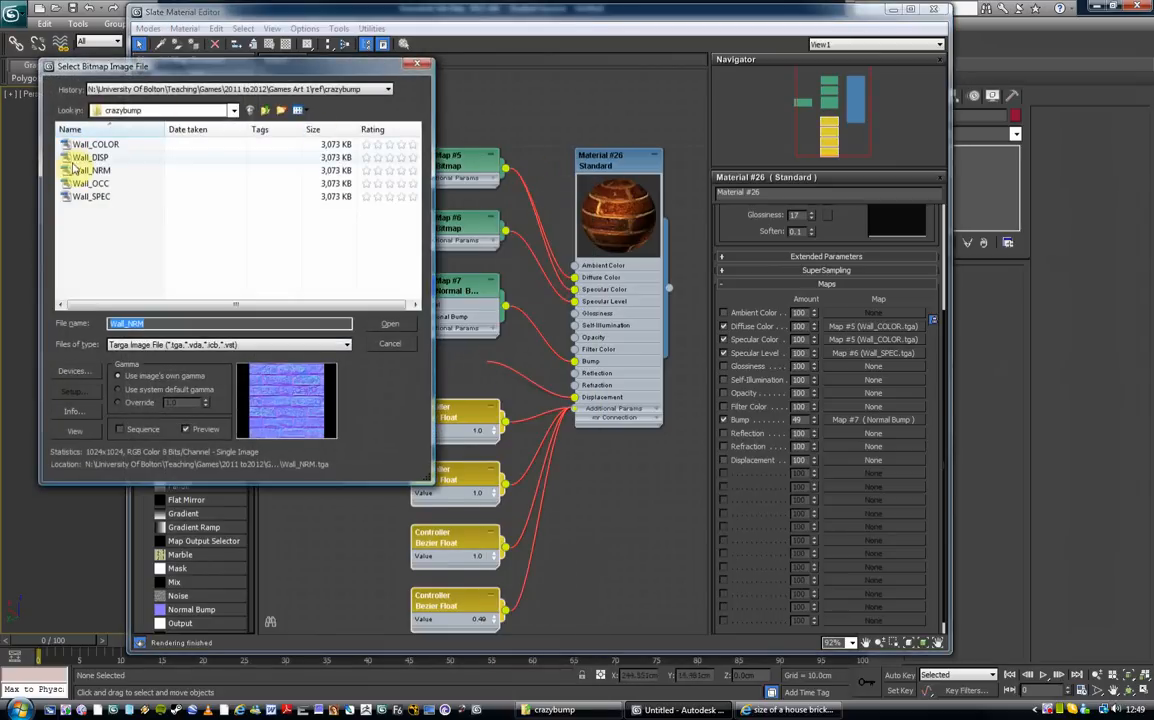
click(90, 157)
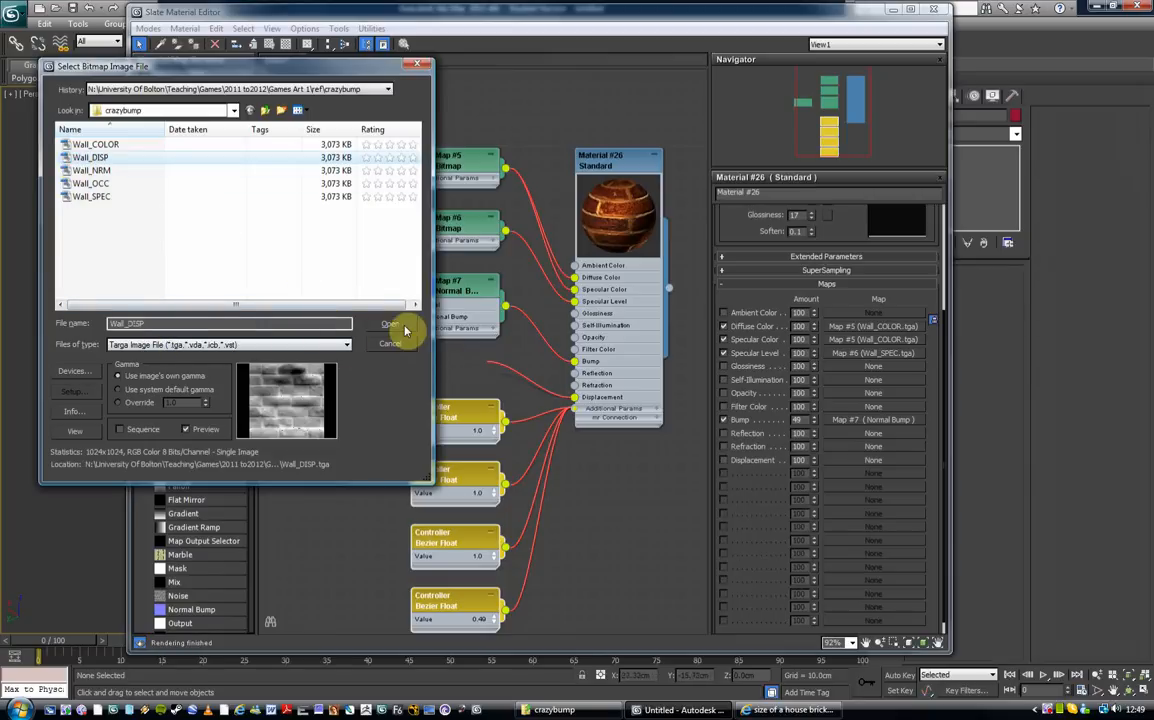
click(390, 323)
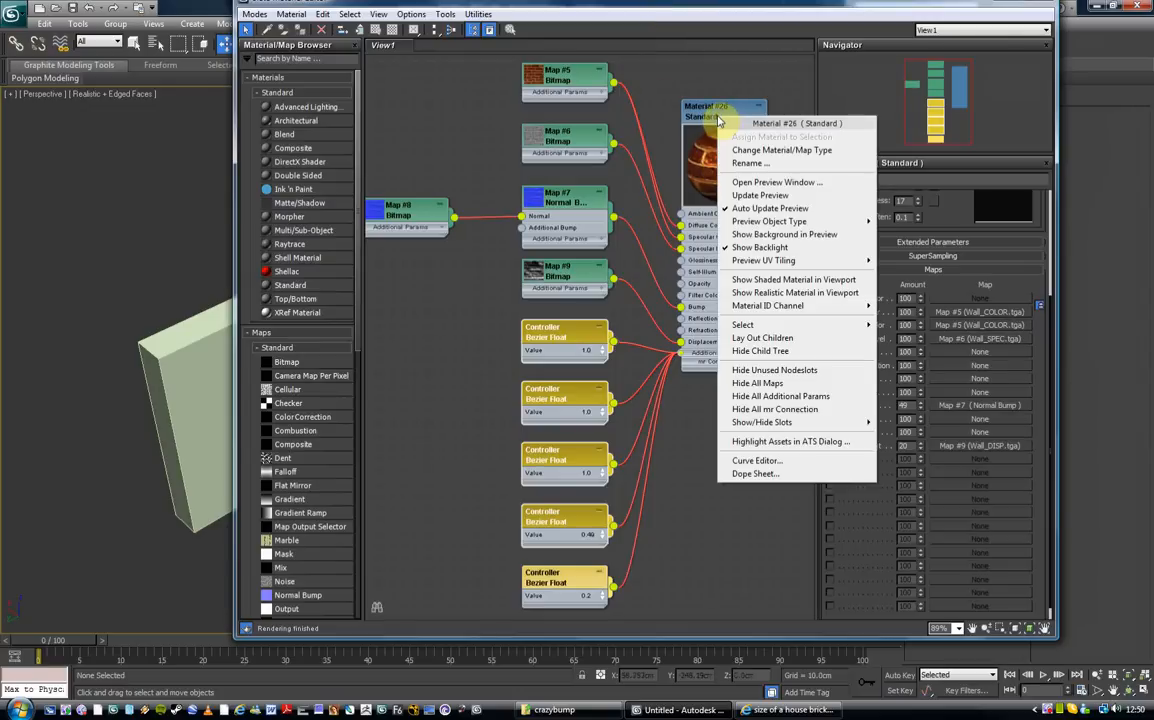
mouse_move(745, 143)
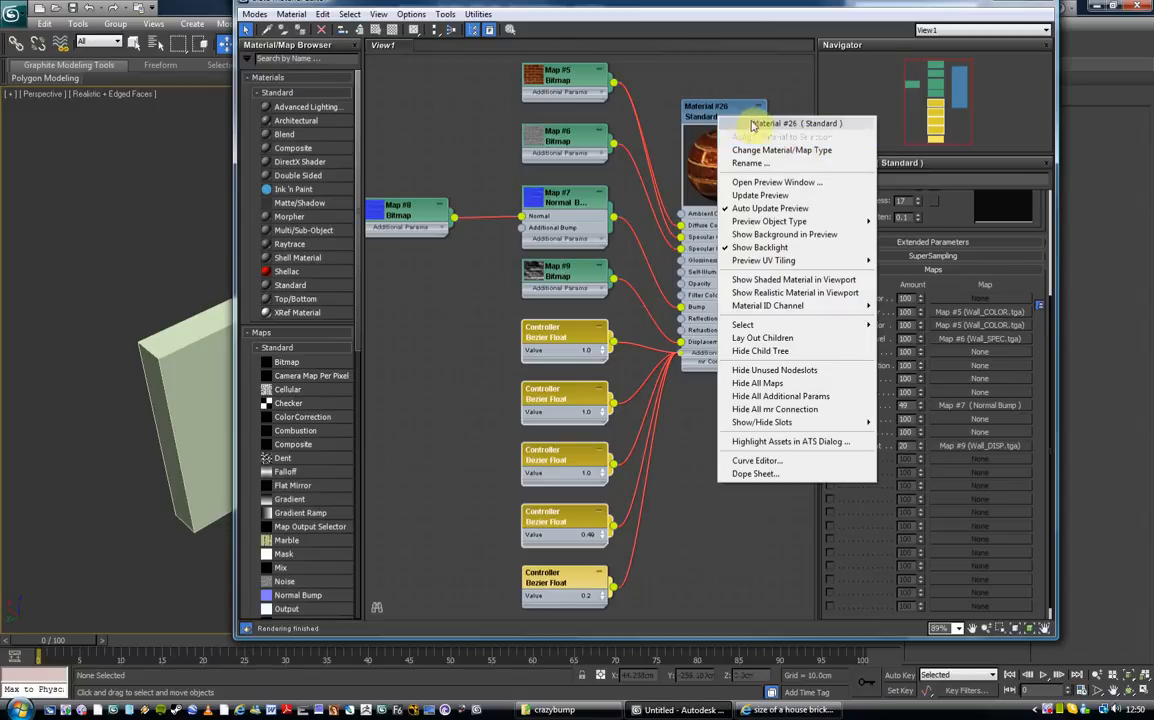
mouse_move(781, 137)
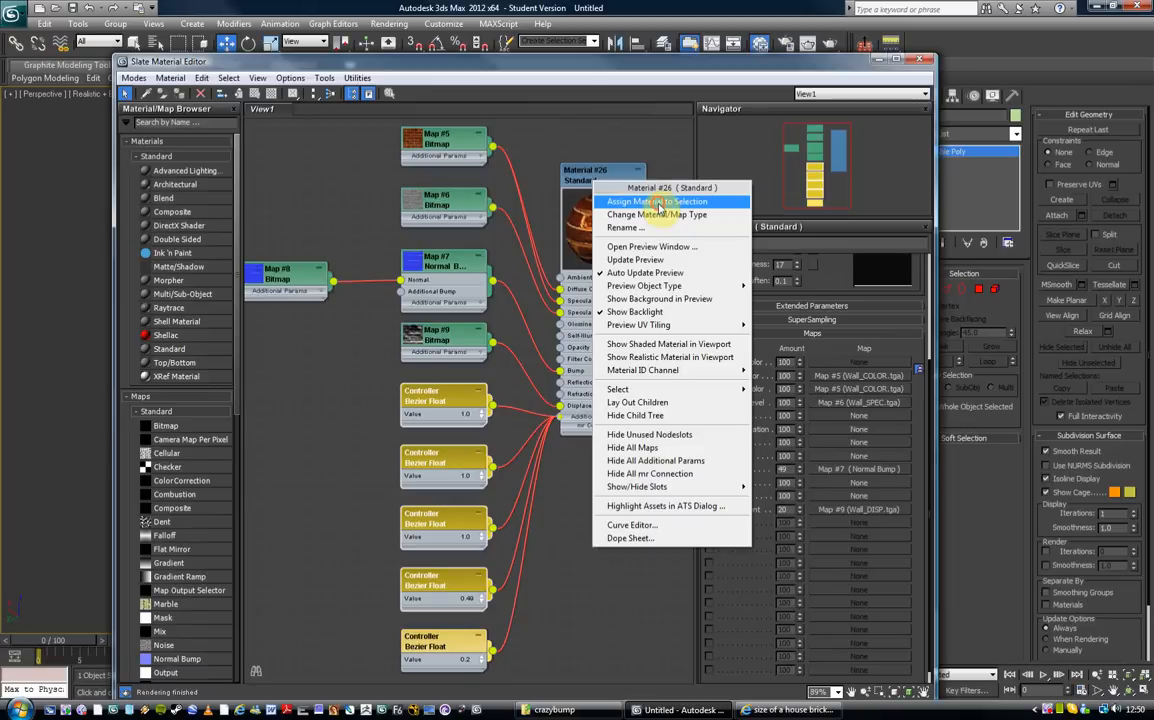
Assign Material #26 to the selected wall object
click(657, 201)
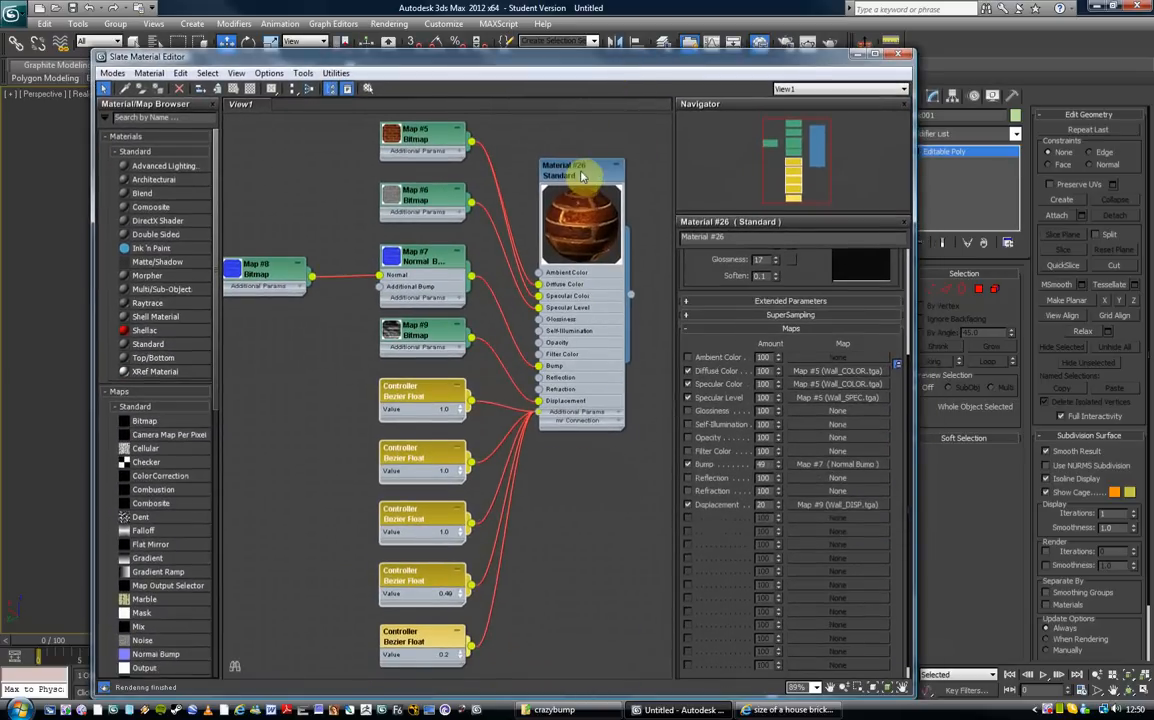
Enable Show Shaded Material in Viewport for Material #26
right_click(580, 175)
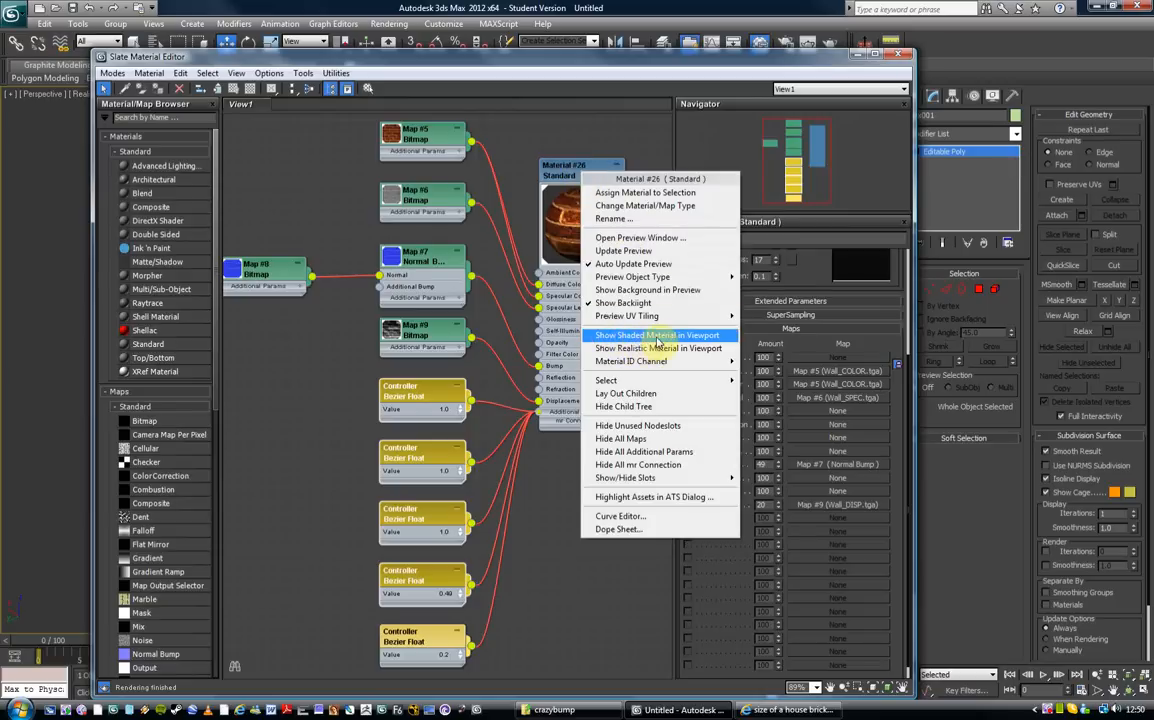
click(657, 335)
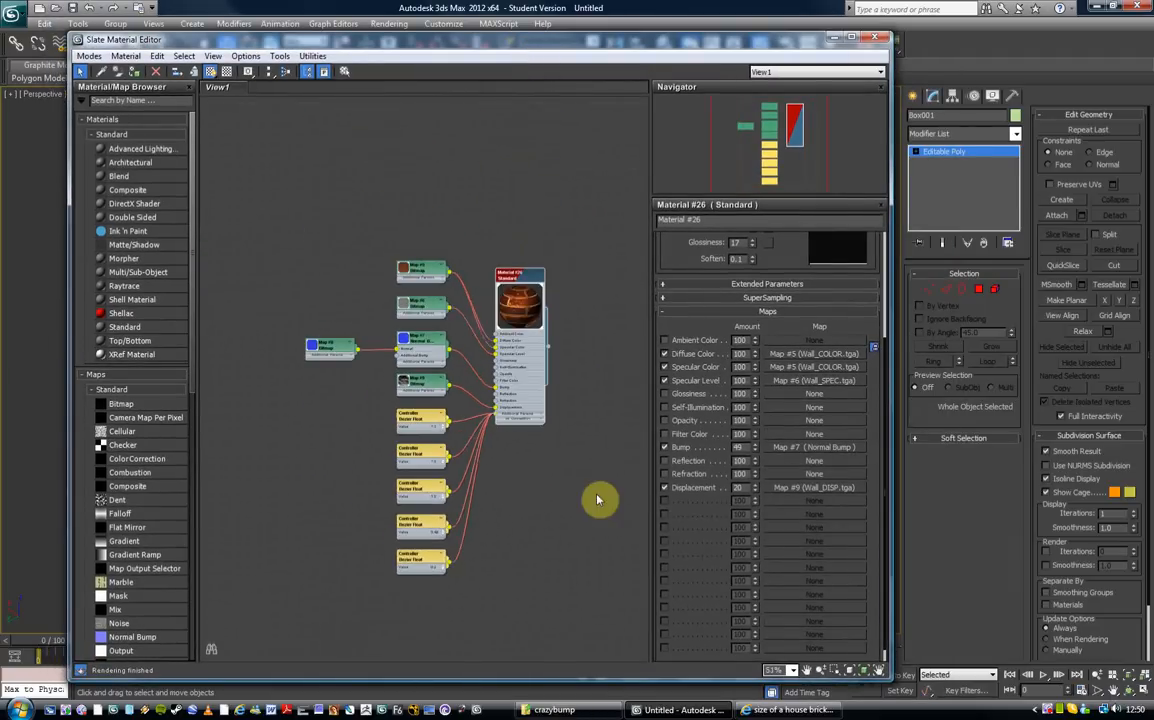
Create a new Standard material node beside Material #26 in the Slate view
right_click(600, 500)
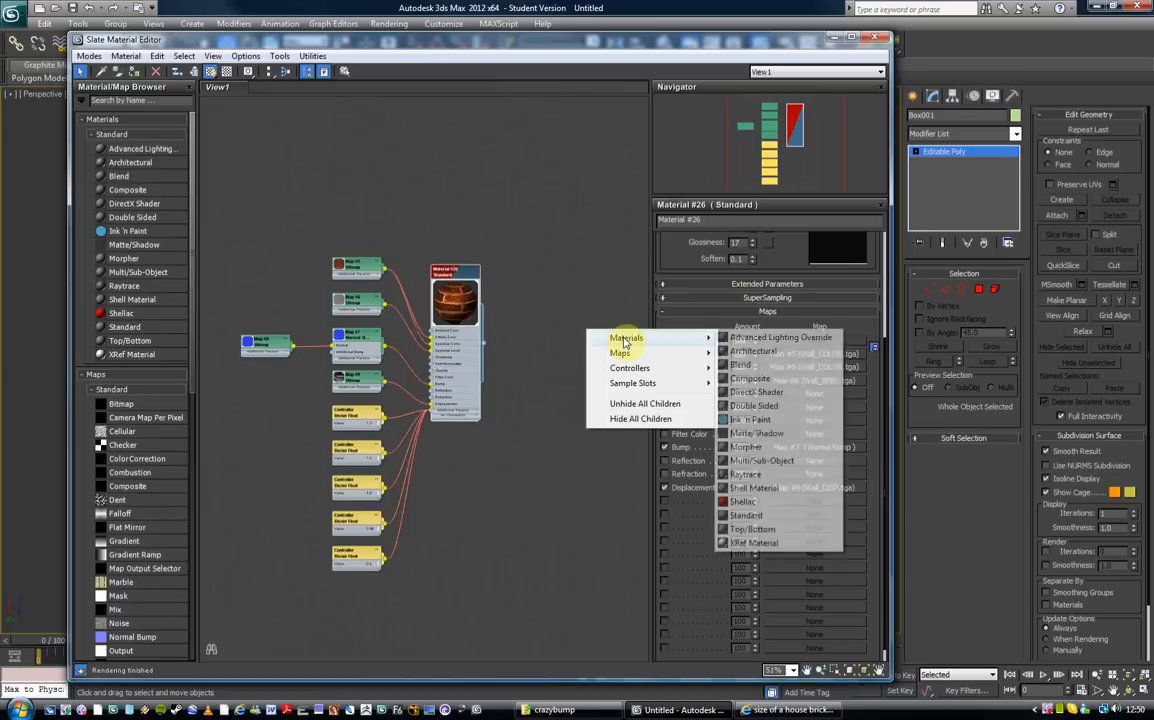
click(745, 515)
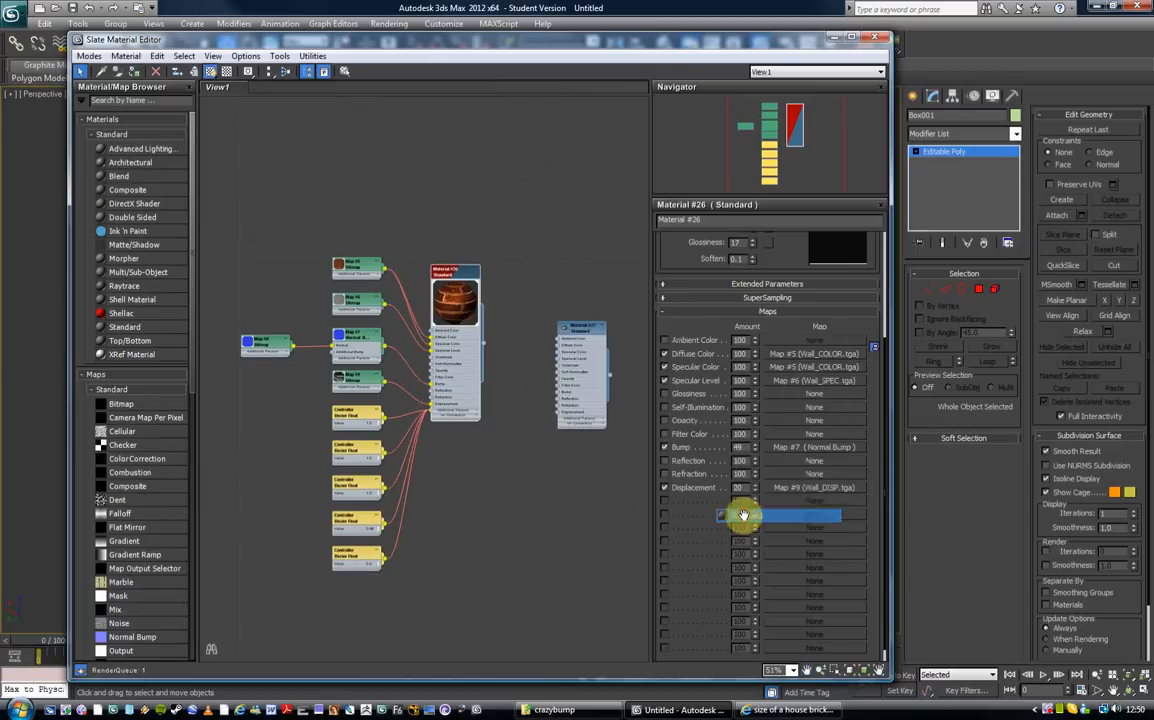